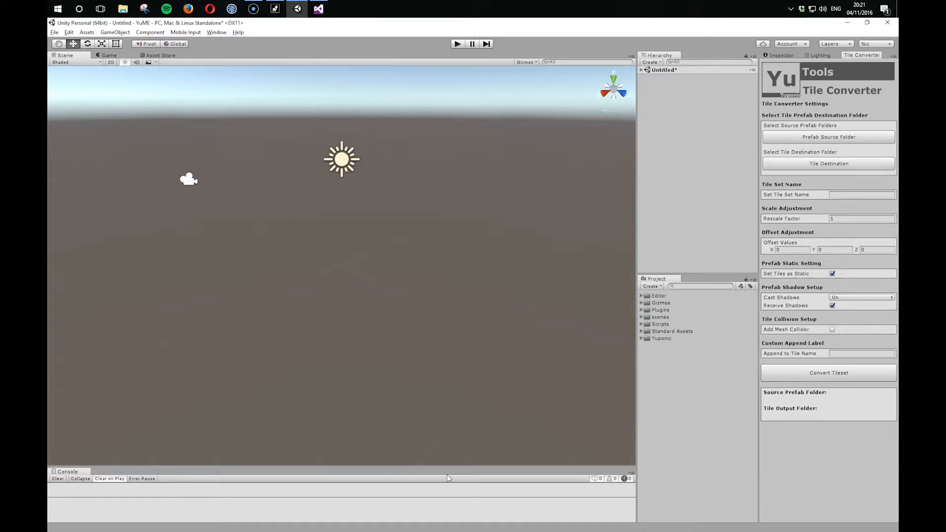
mouse_move(136, 94)
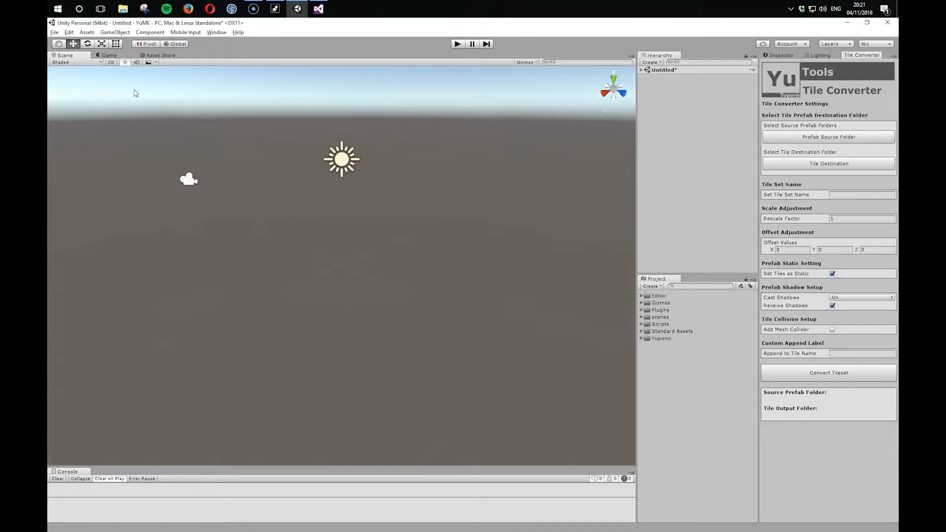
- Switch the main view to the Asset Store's Voxel Town Pack page
left_click(160, 55)
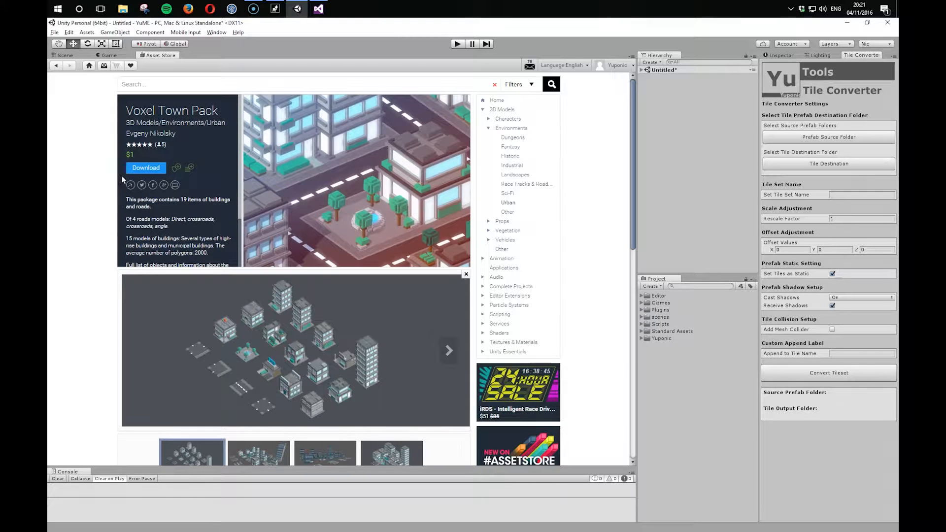
mouse_move(266, 397)
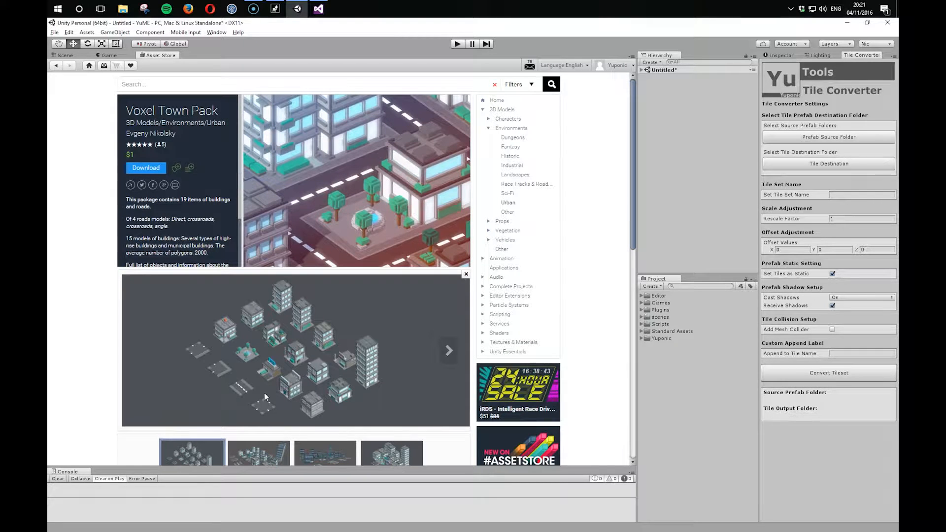
mouse_move(347, 311)
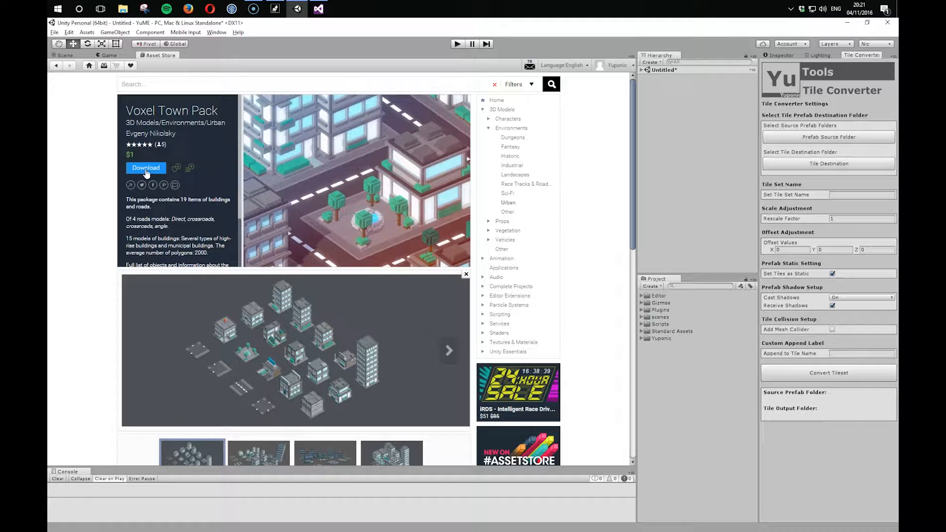
- Download the Voxel Town Pack from its store page and import the package
left_click(146, 167)
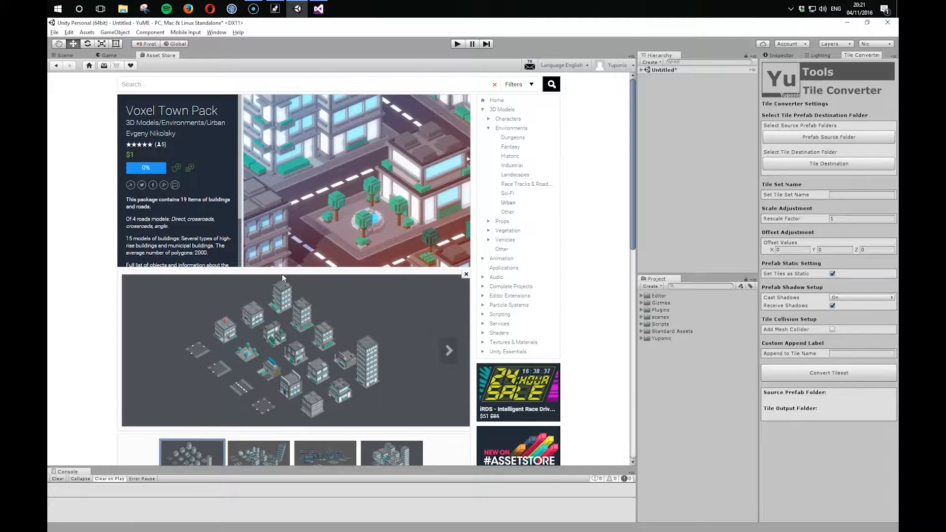
left_click(146, 168)
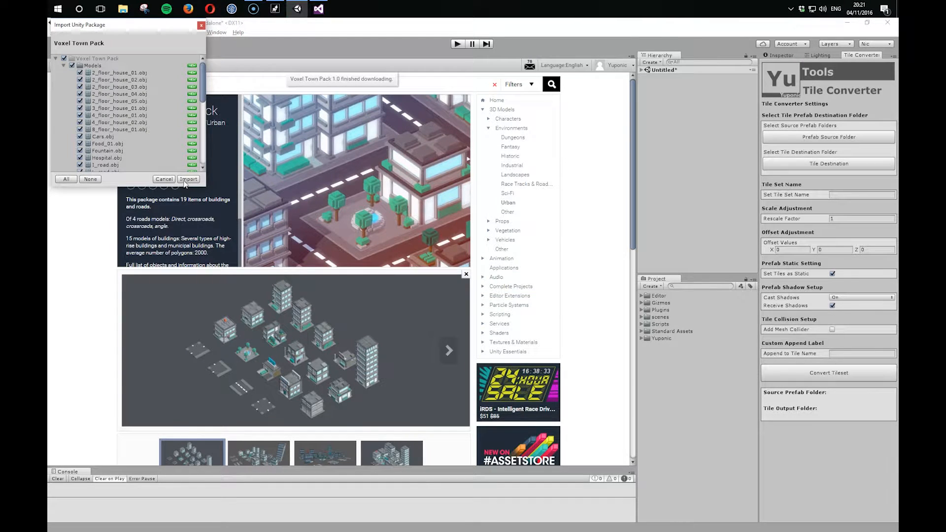
left_click(188, 178)
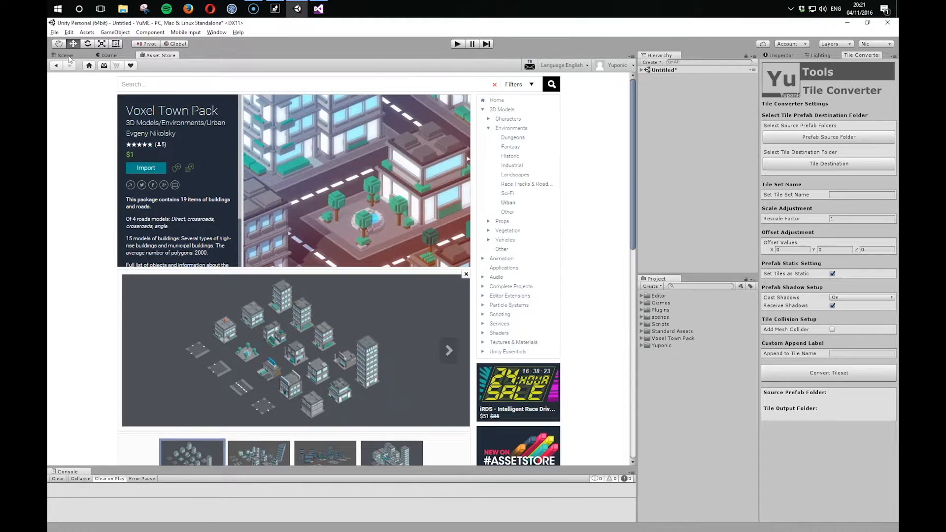
- Go back to the empty Scene view and open the Window menu for Yuponic tools
left_click(62, 55)
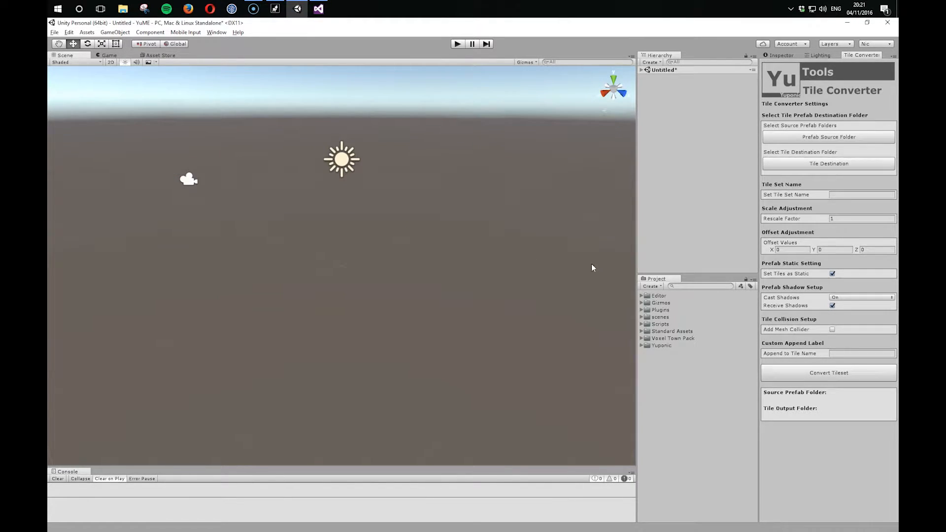
mouse_move(852, 59)
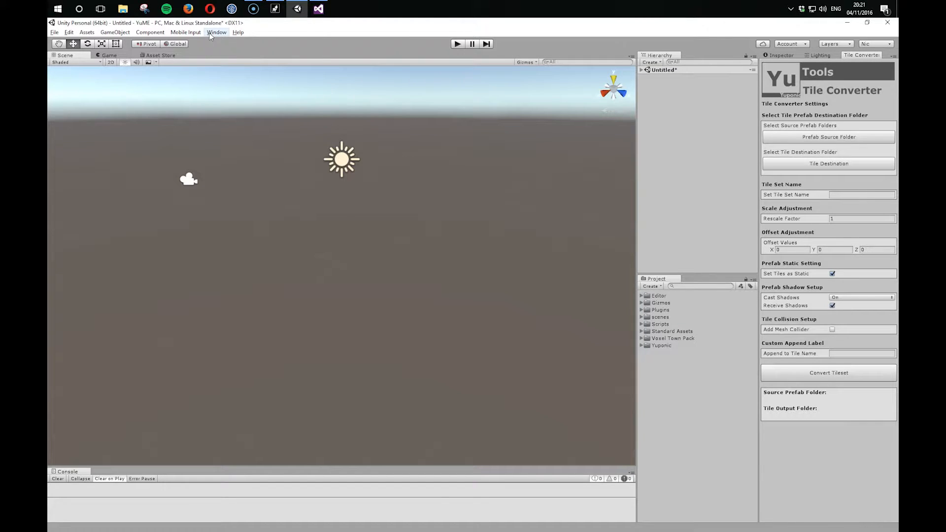
left_click(216, 32)
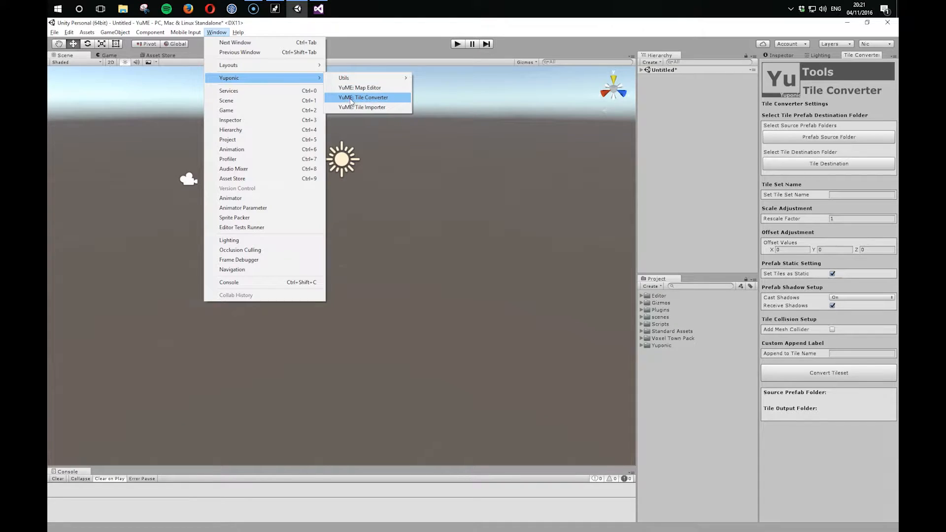
mouse_move(365, 111)
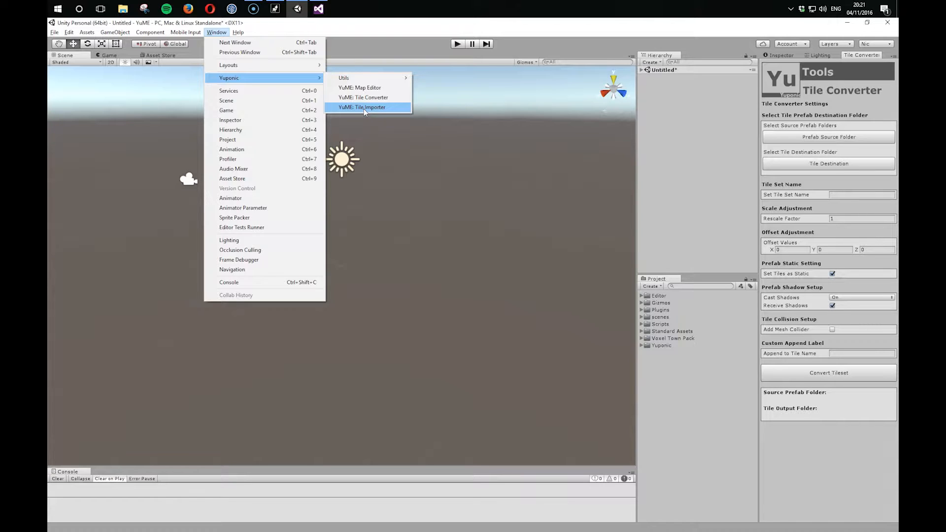
mouse_move(371, 100)
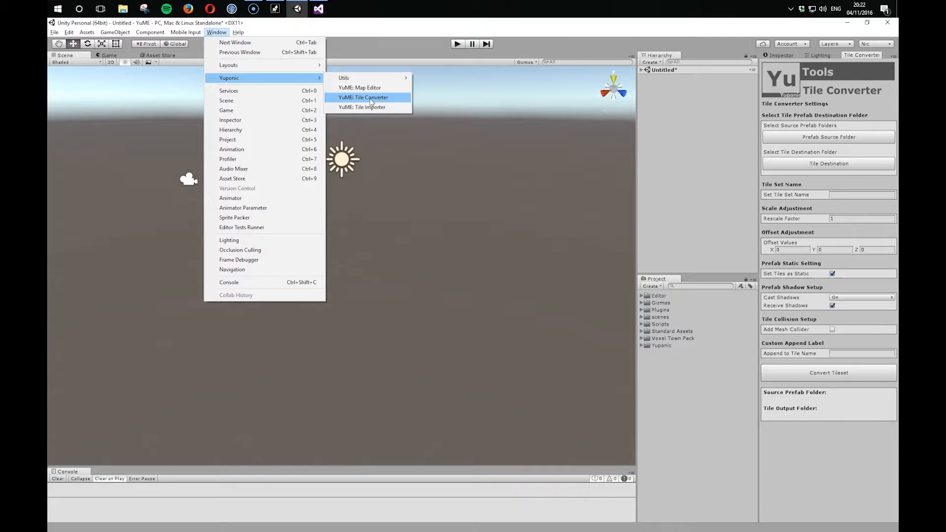
mouse_move(624, 60)
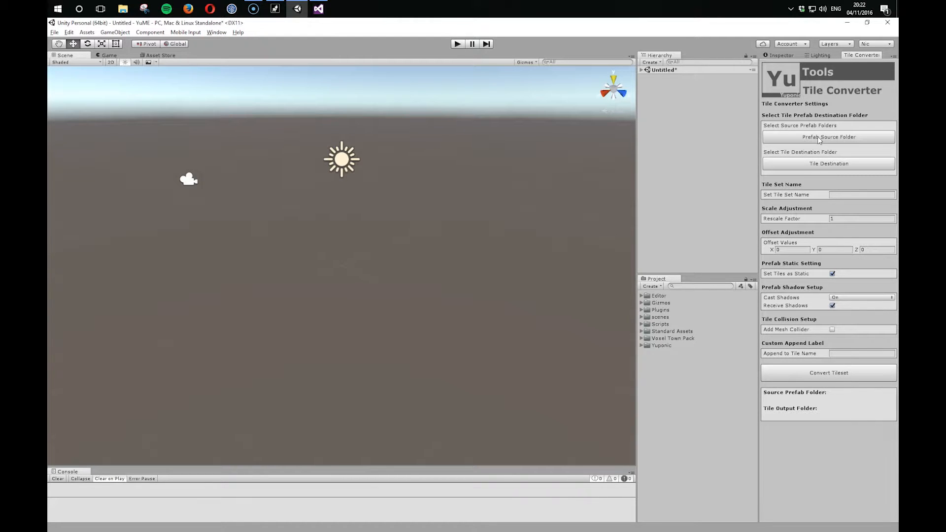
- Set the Prefab Source Folder to Assets/Voxel Town Pack/Prefabs
left_click(828, 137)
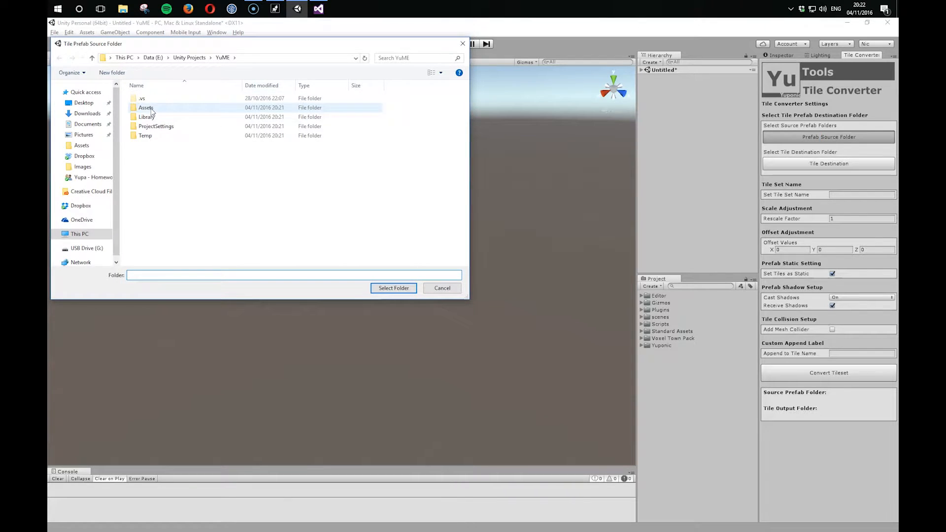
double_click(146, 108)
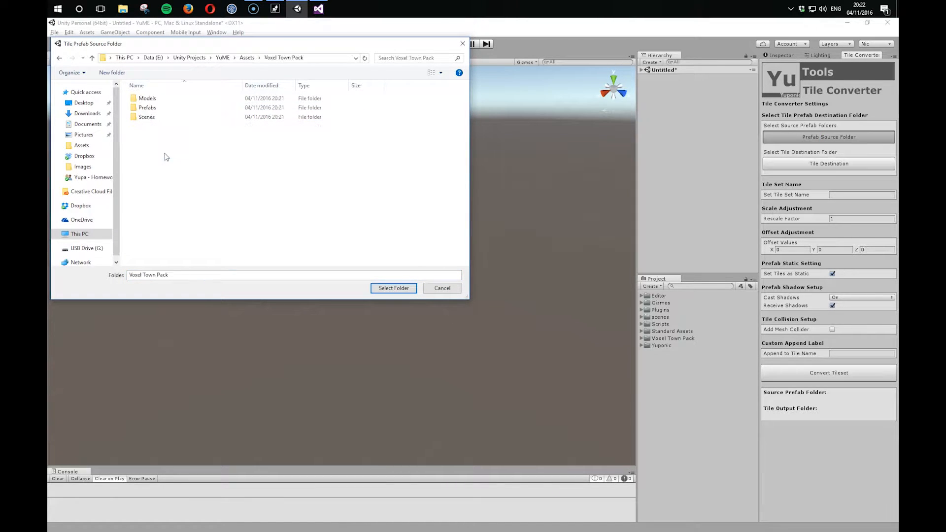
left_click(147, 107)
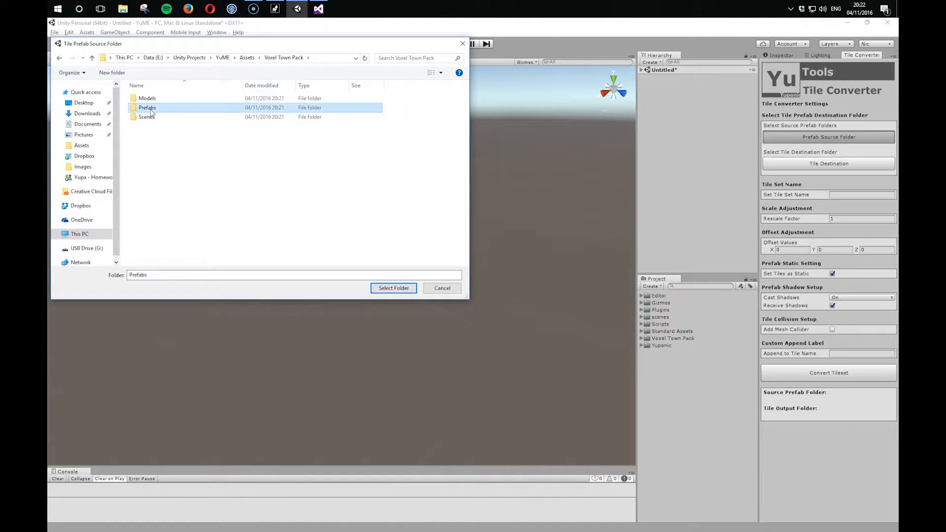
double_click(148, 107)
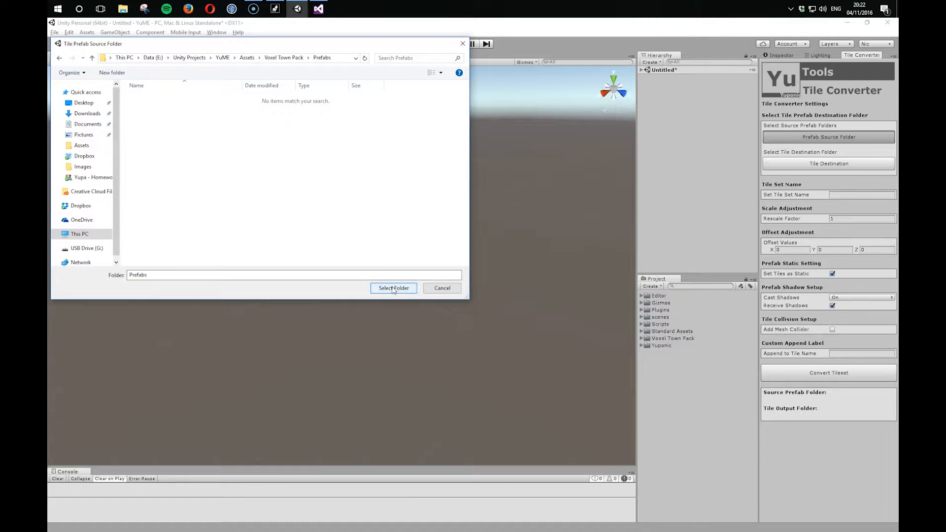
left_click(393, 288)
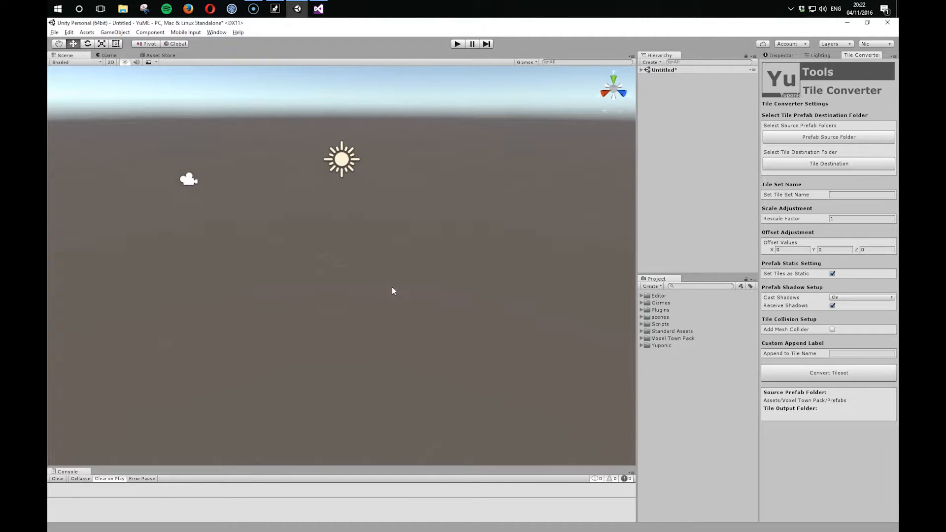
- Create folder Assets/Prefabs/VoxelTown and select it as the Tile Destination
left_click(829, 163)
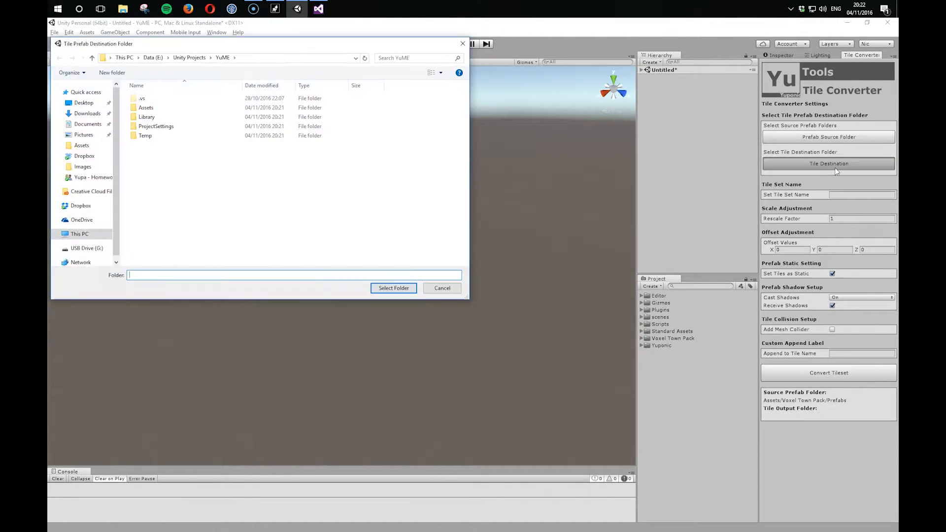
double_click(146, 107)
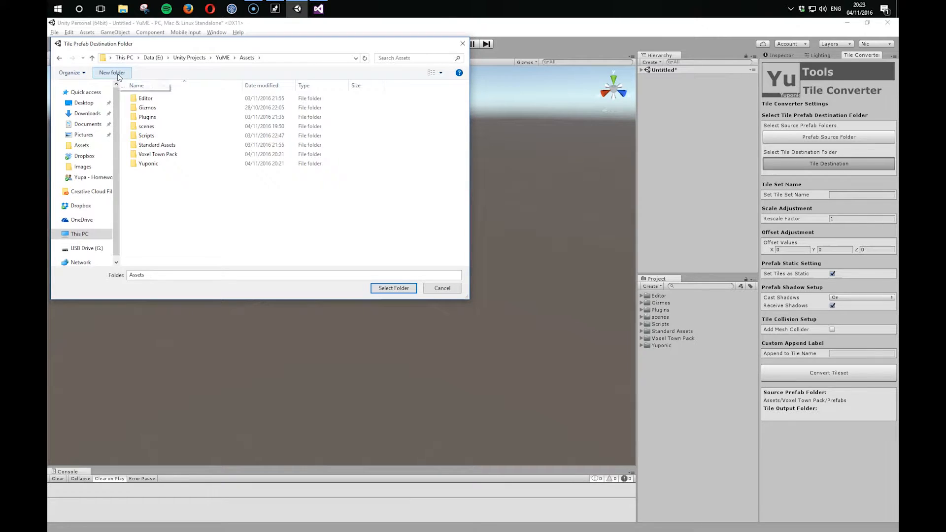
left_click(111, 73)
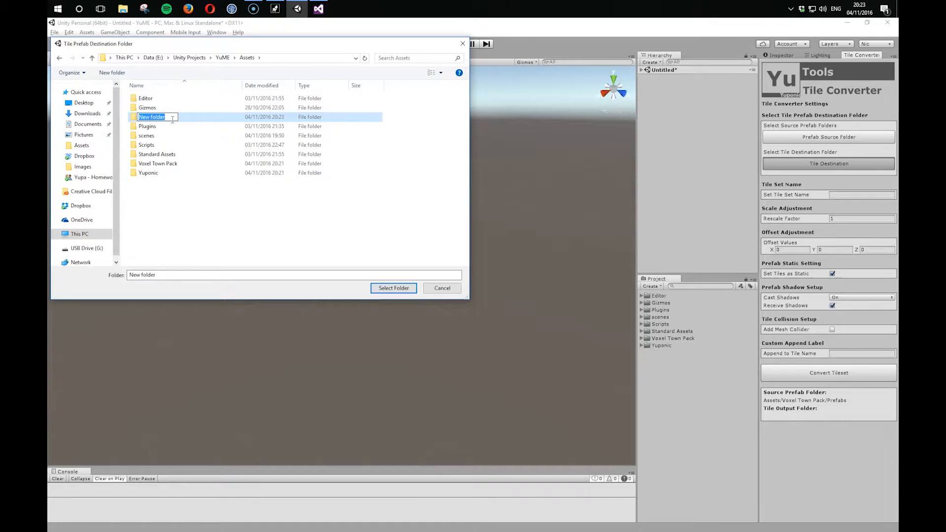
type("Prefabs")
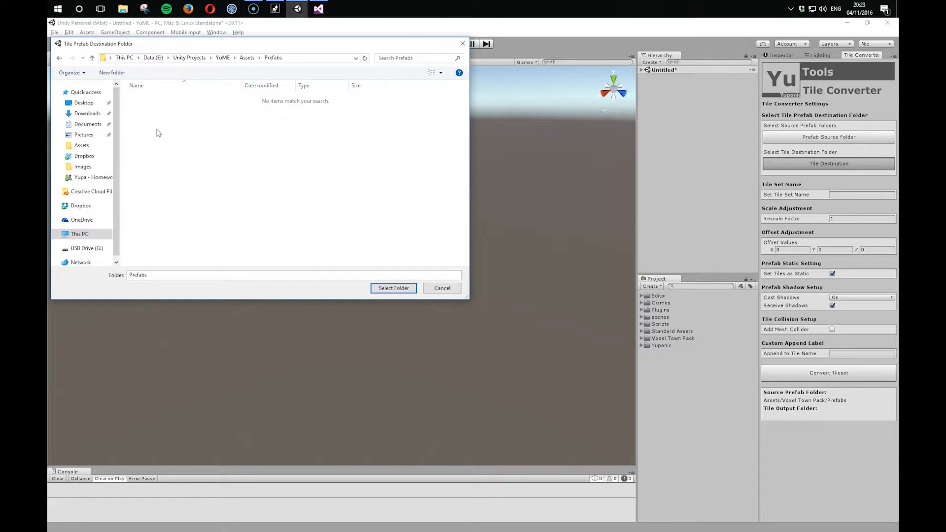
left_click(112, 73)
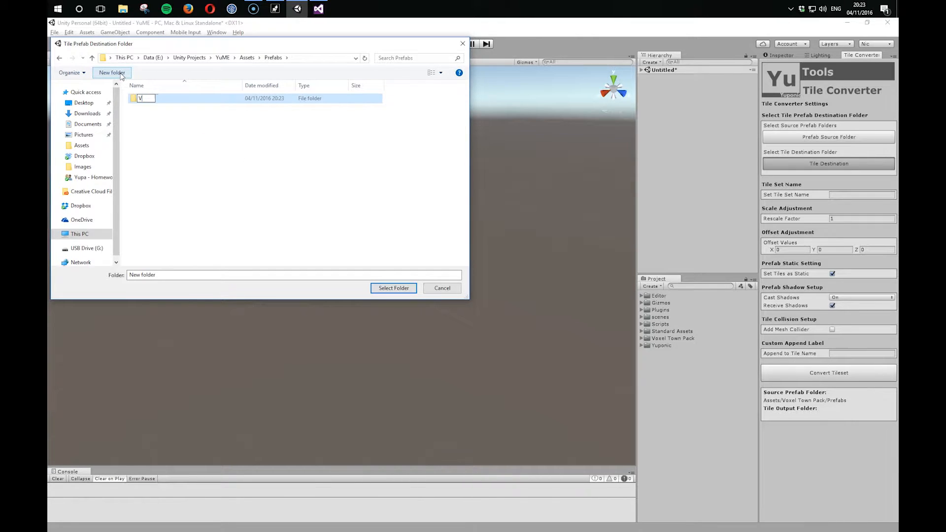
type("VoxelTo")
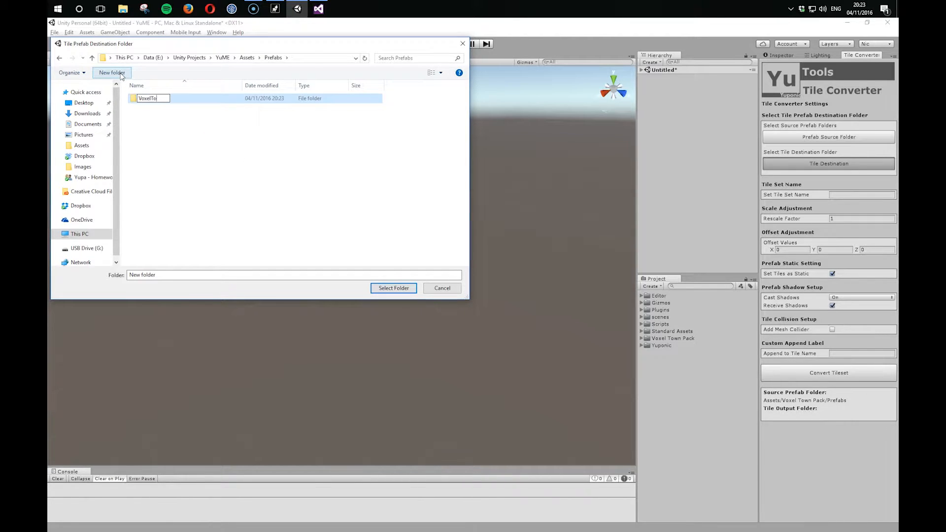
type("VoxelTown")
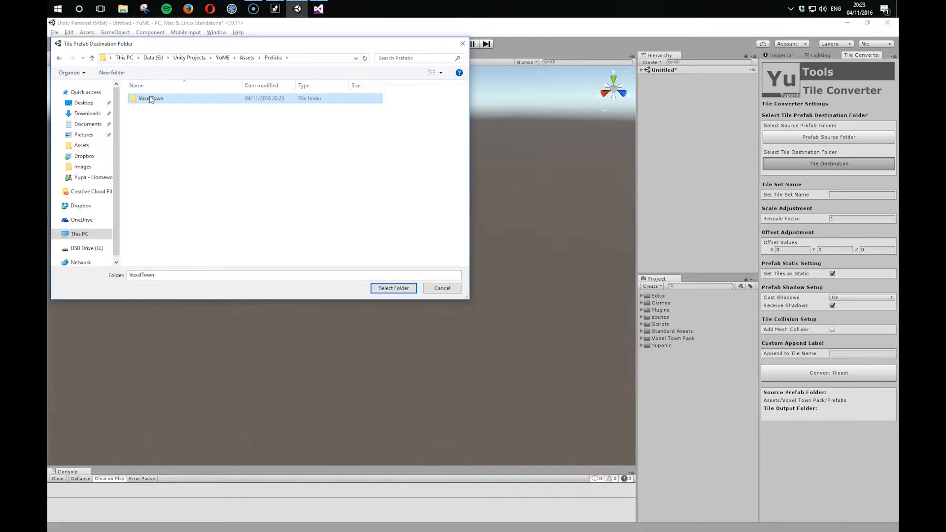
left_click(393, 288)
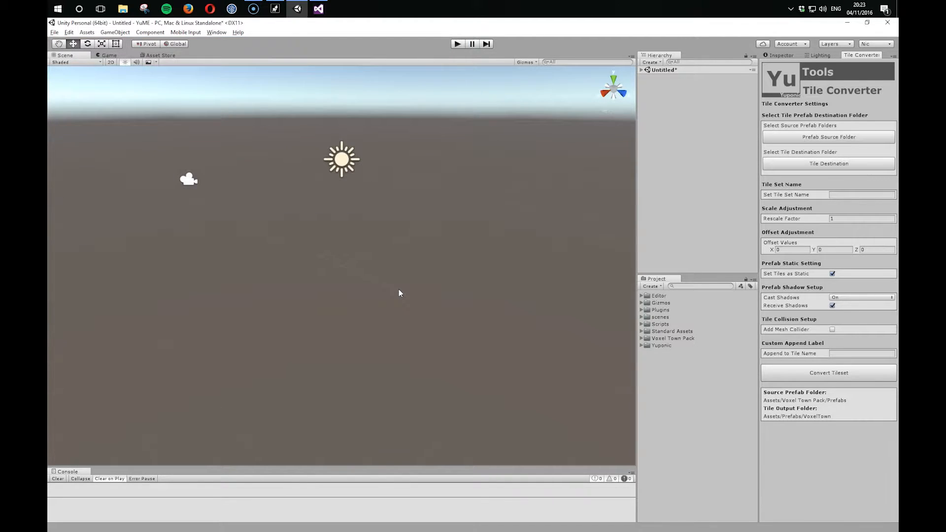
- Enter VoxelTown as the tile set name and run Convert Tileset
left_click(861, 195)
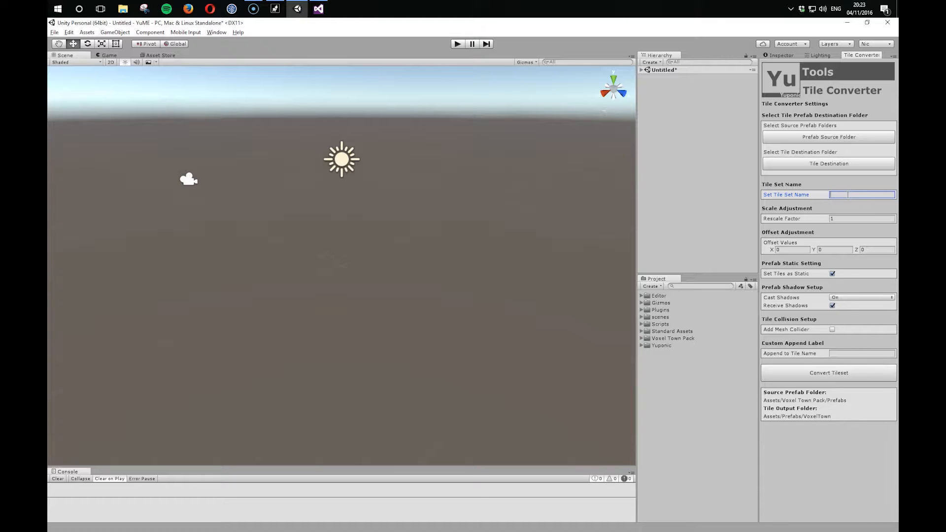
type("VoxelTown")
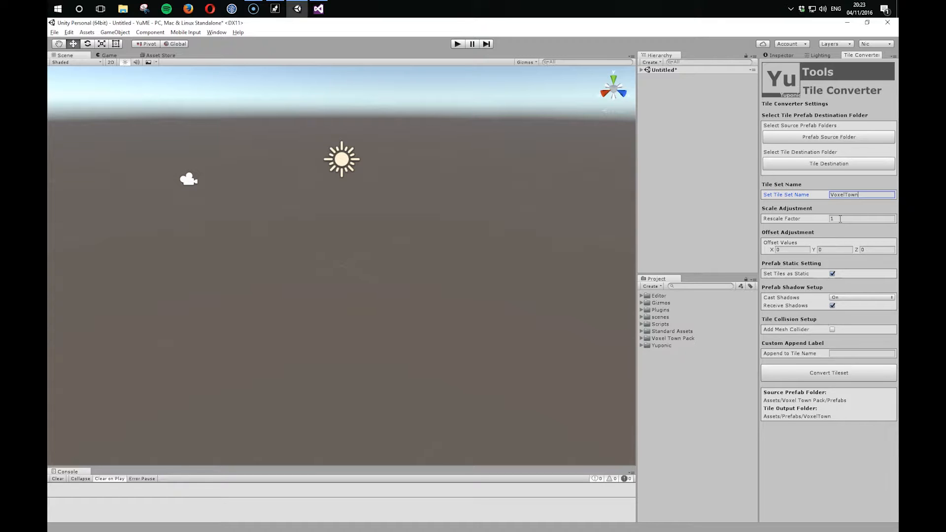
left_click(829, 372)
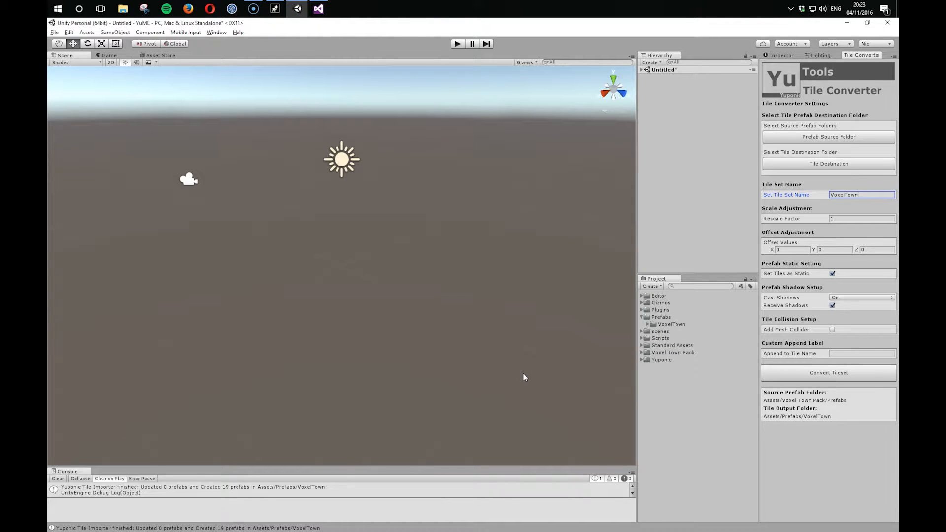
- Pick VoxelTown from the Map Editor's Choose Tileset dropdown
left_click(216, 32)
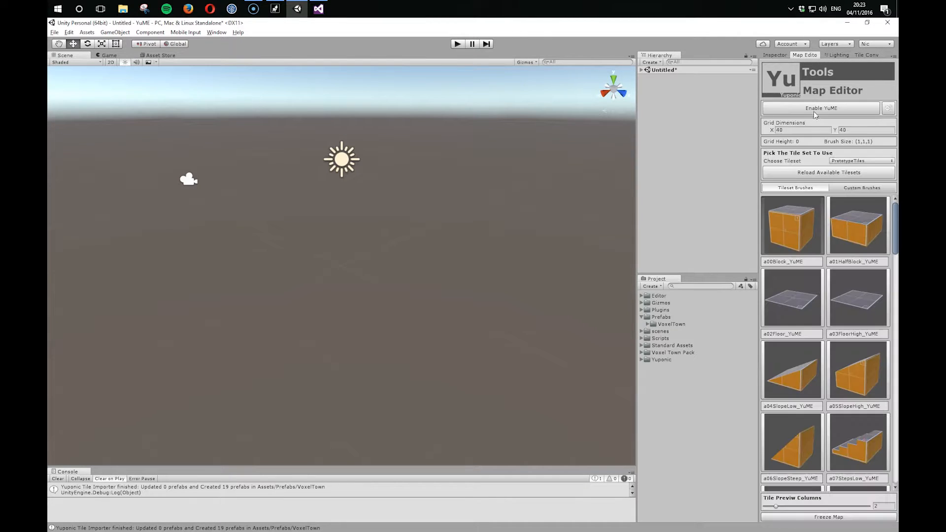
left_click(860, 161)
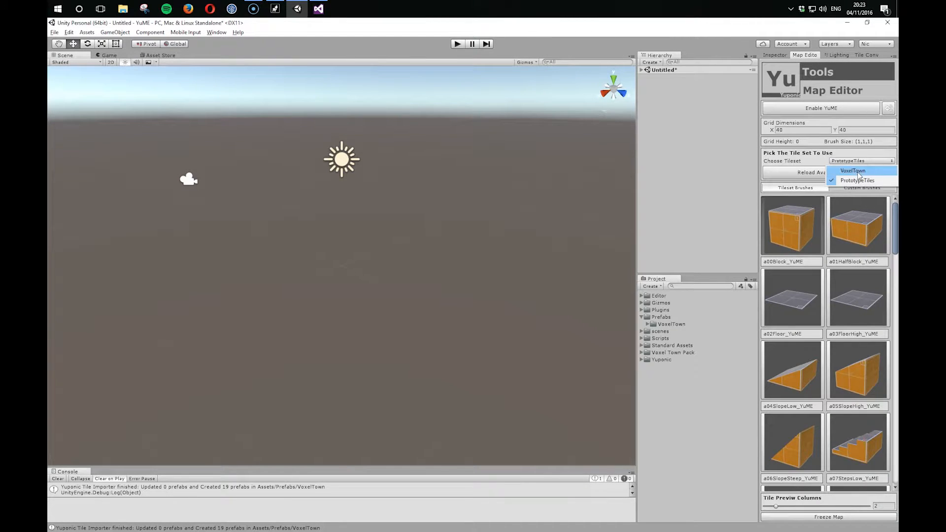
left_click(853, 171)
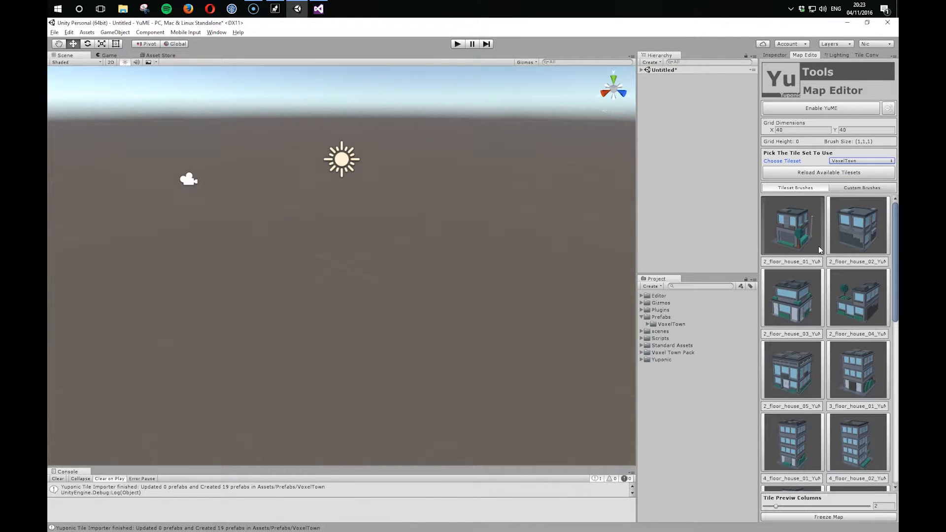
- Enable map painting, then reconvert the tiles with a 0.05 rescale factor
left_click(821, 108)
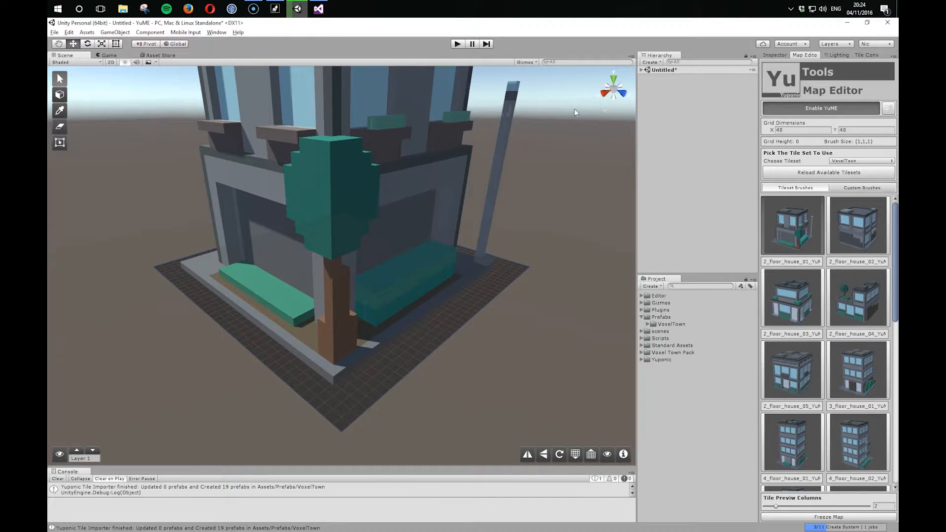
left_click(866, 54)
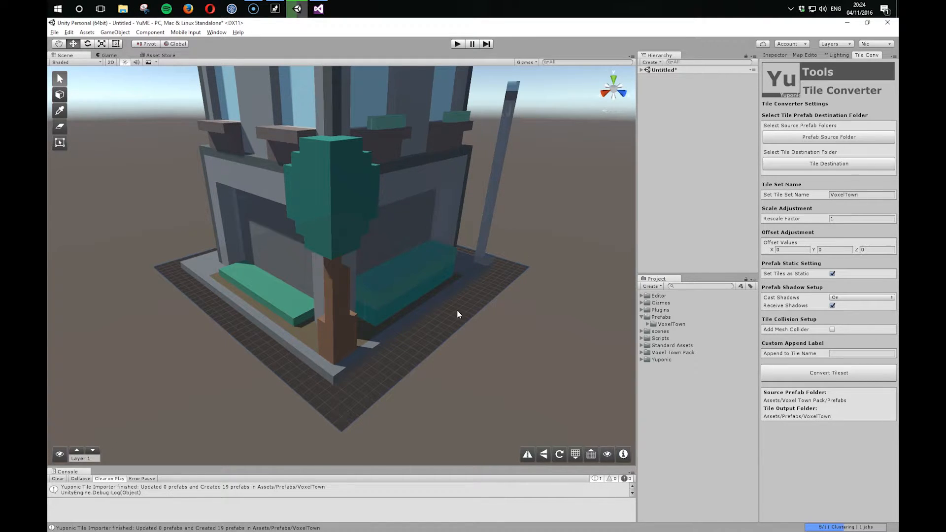
left_click(861, 219)
type("0.05")
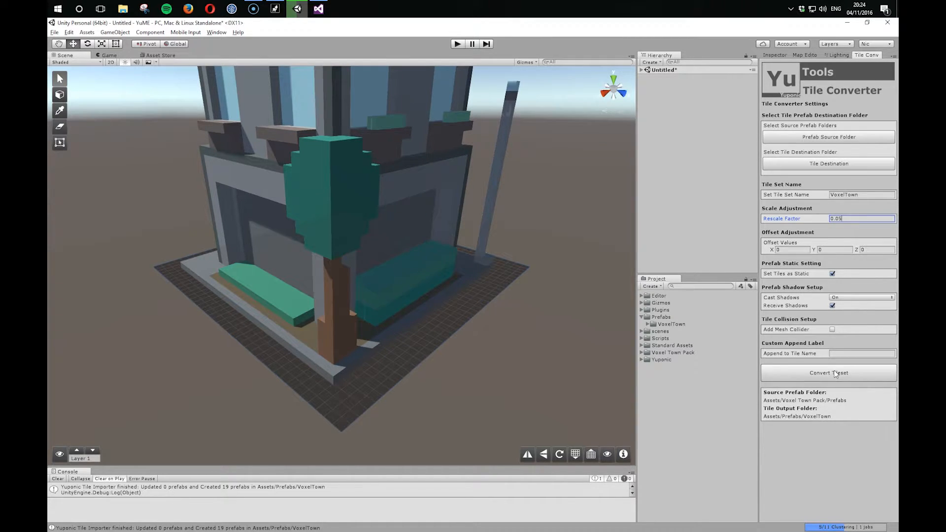
left_click(834, 373)
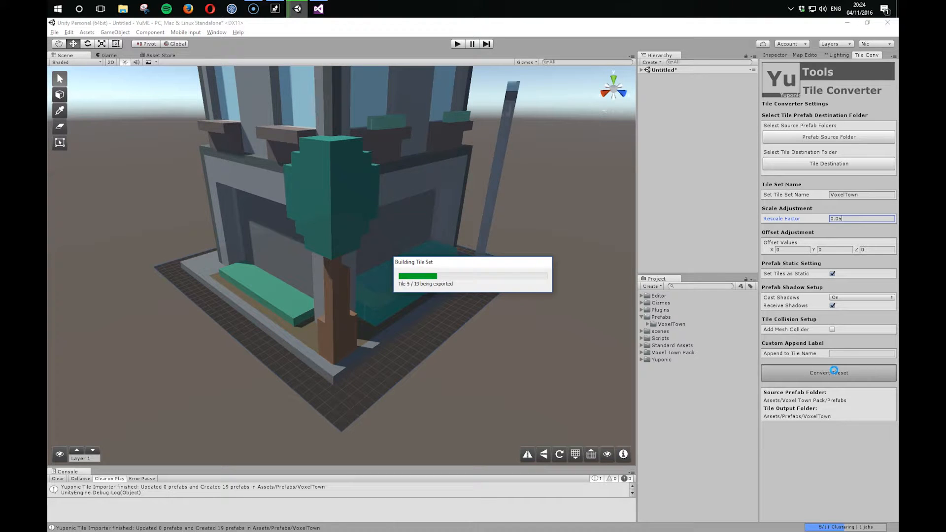
left_click(833, 373)
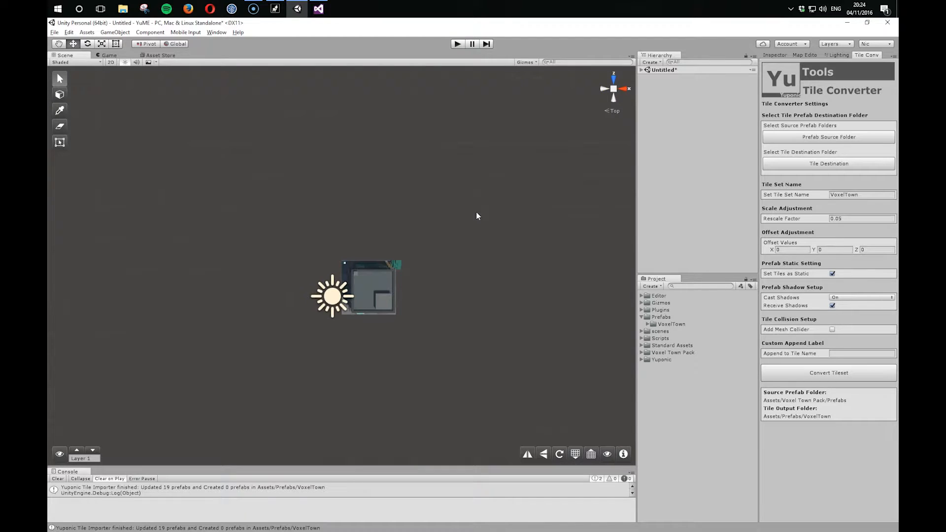
- Reconvert the VoxelTown tiles with rescale factor 0.03
left_click(861, 219)
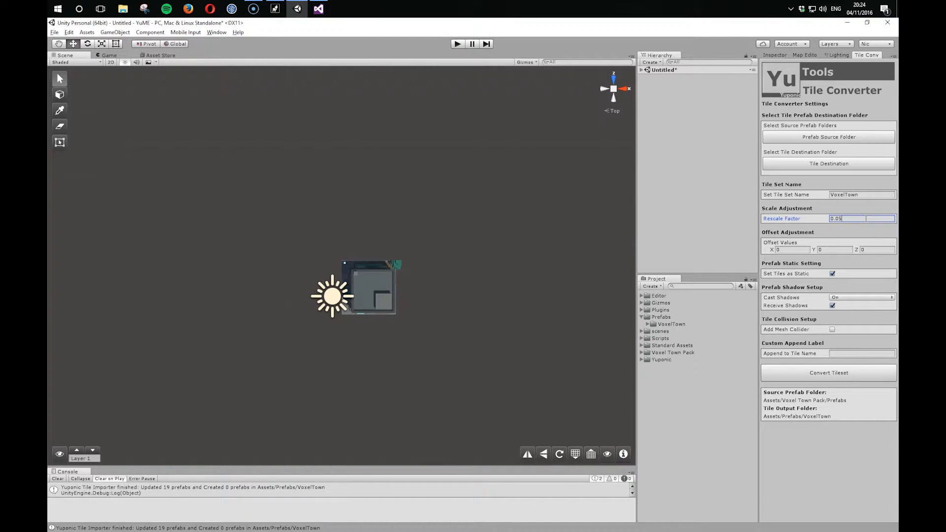
type("0.03")
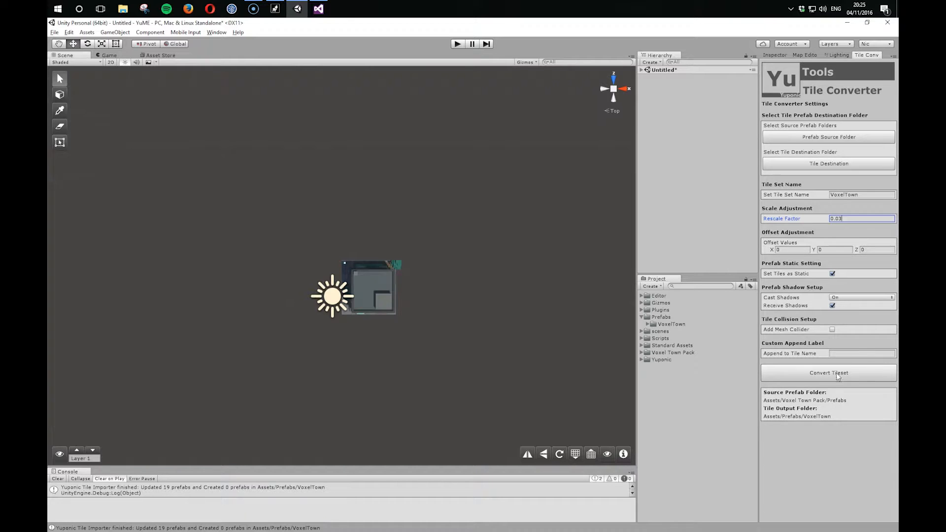
left_click(828, 373)
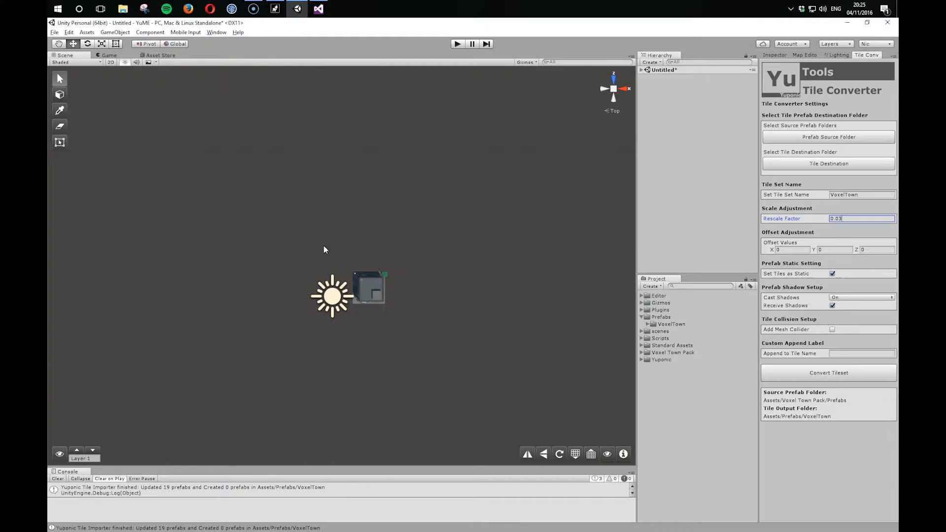
mouse_move(60, 95)
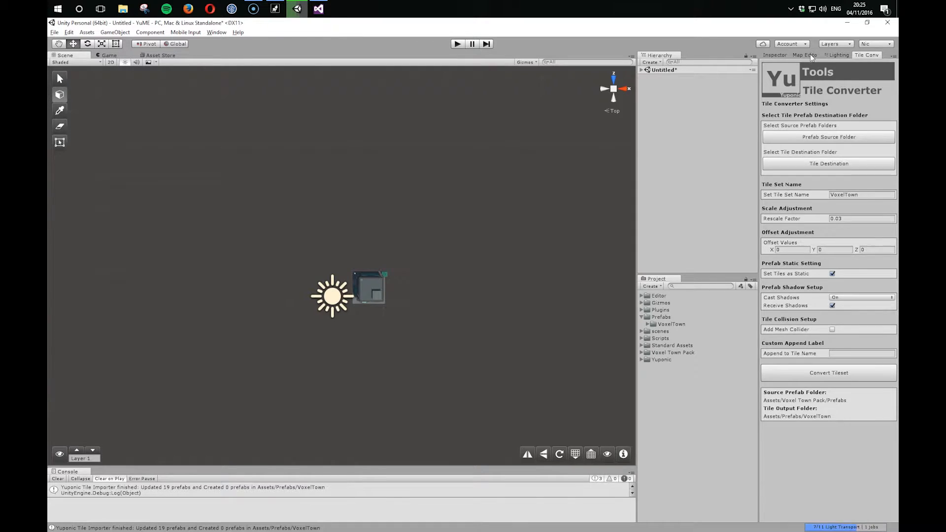
- Paint road and house tiles, then reconvert the tiles at 0.035 scale
left_click(804, 54)
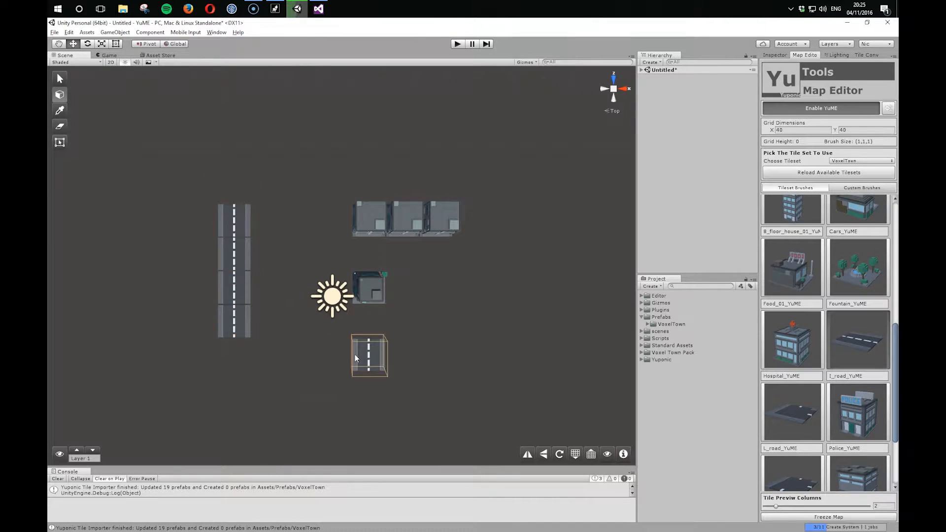
left_click(867, 55)
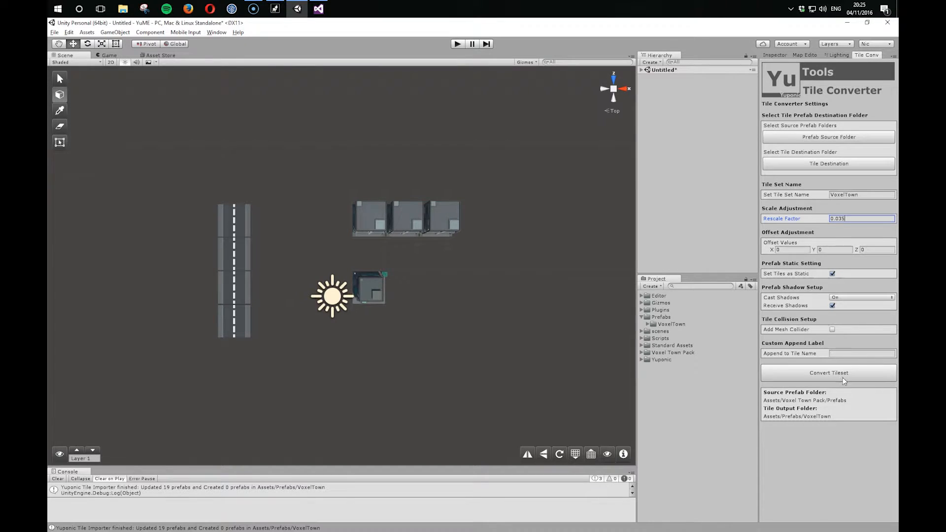
left_click(828, 373)
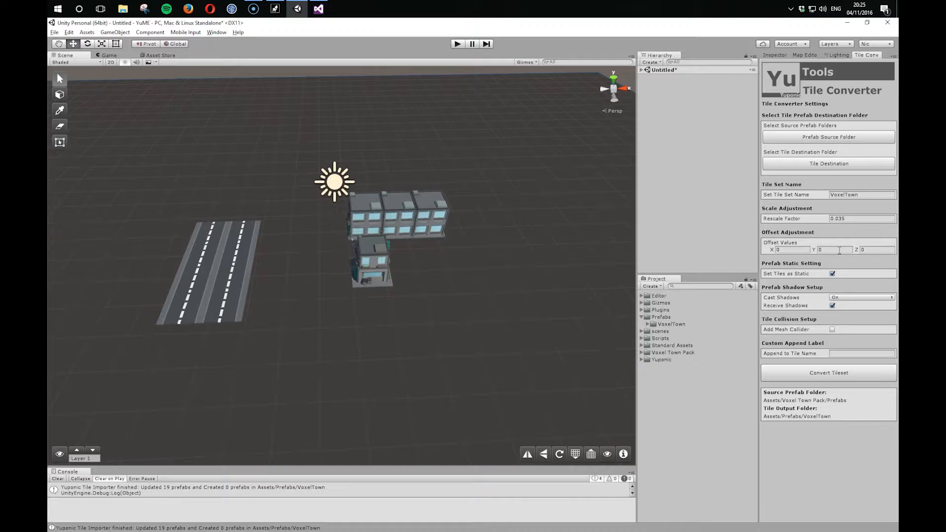
- Set the Y offset to -0.5 and reconvert the VoxelTown tiles
left_click(833, 250)
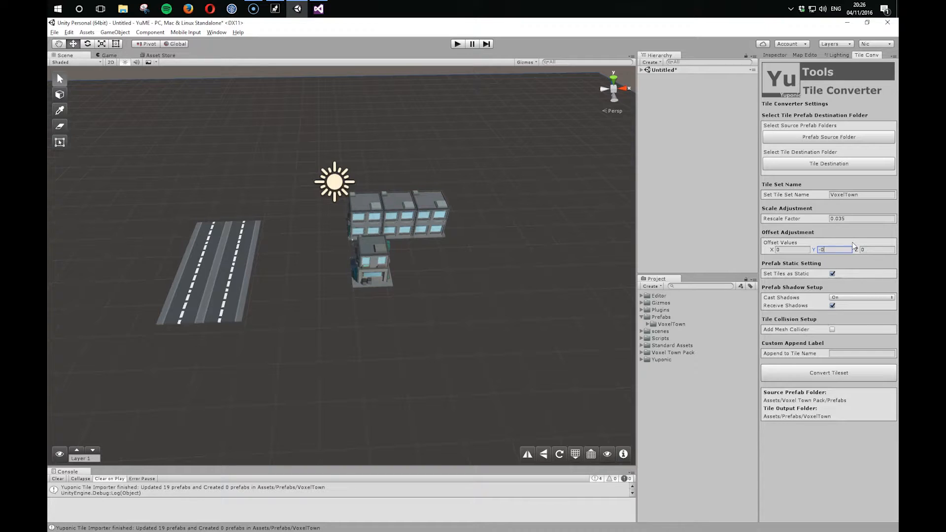
type("-0.5")
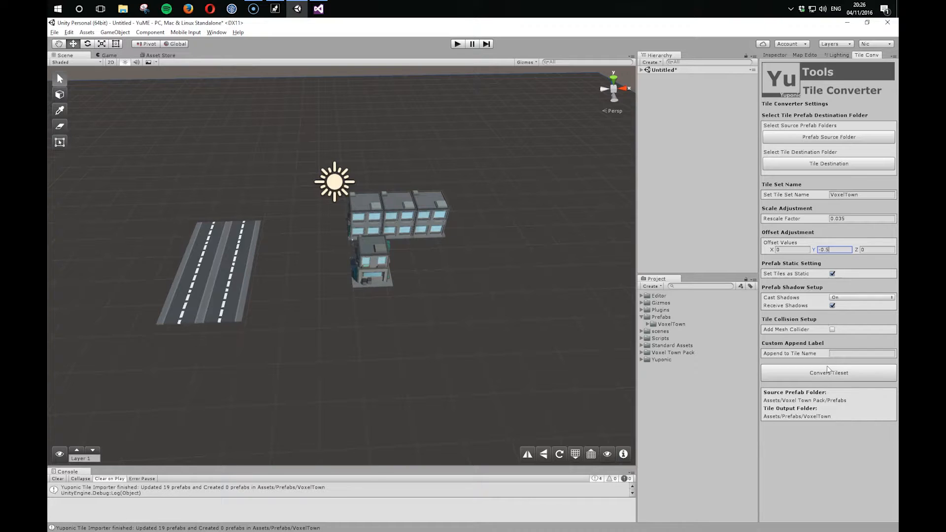
left_click(828, 372)
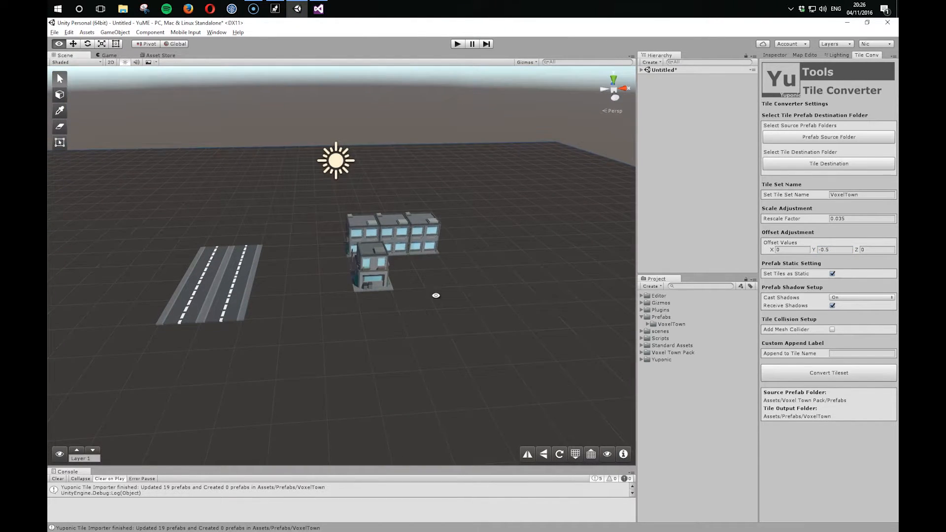
left_click(800, 54)
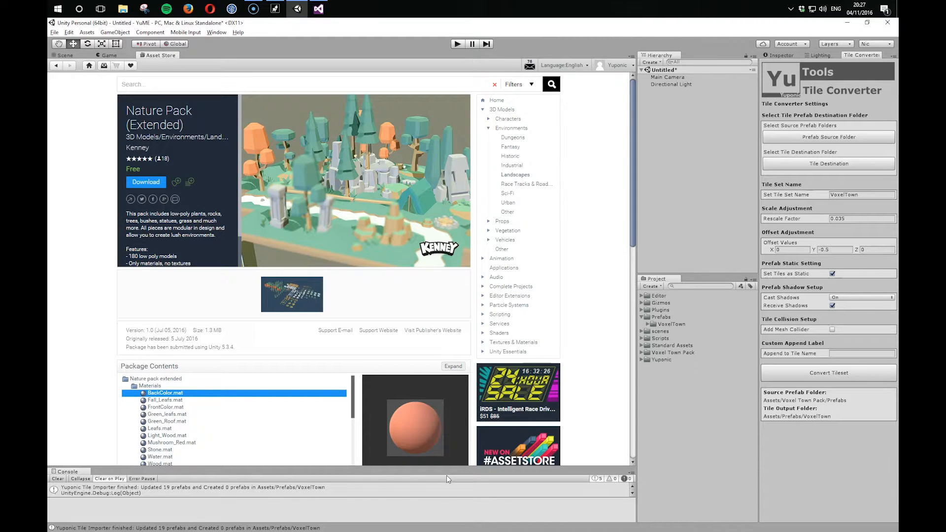
- Download Kenney's Nature Pack (Extended) from the Asset Store and import all its items
left_click(292, 294)
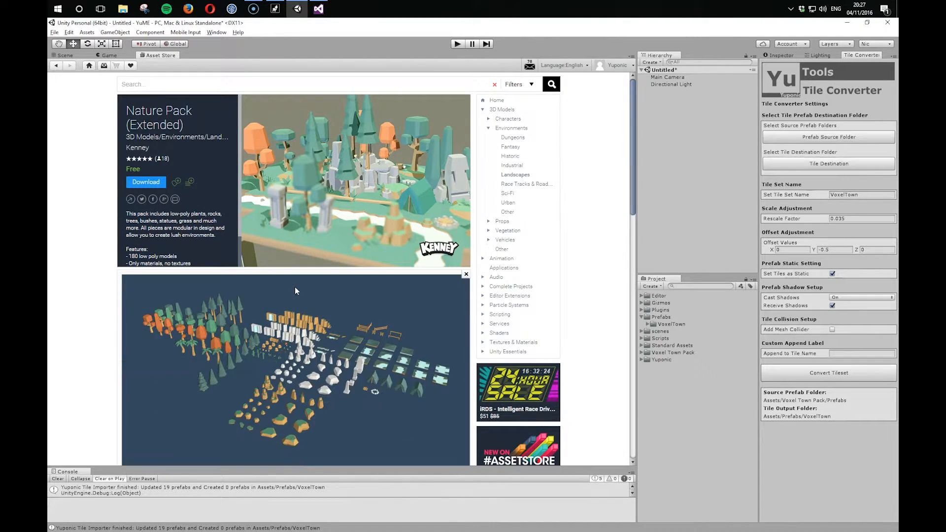
mouse_move(383, 417)
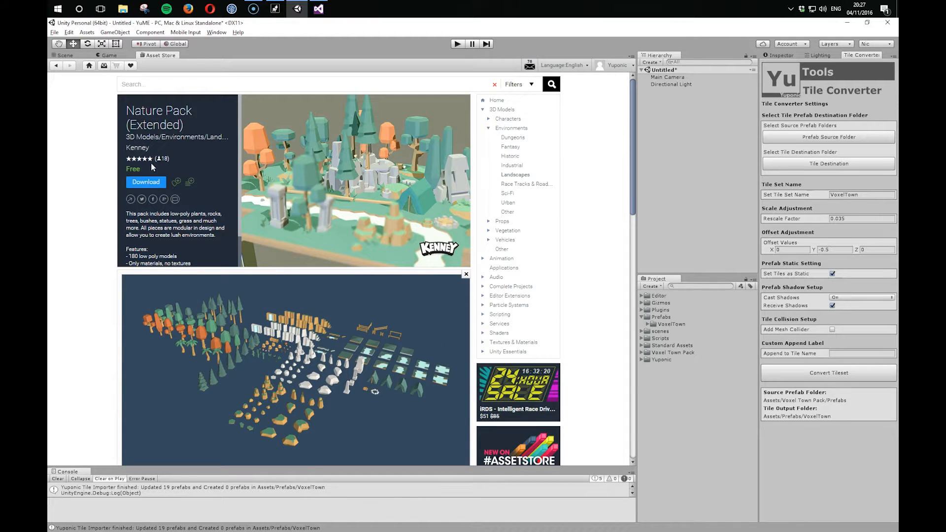
left_click(145, 182)
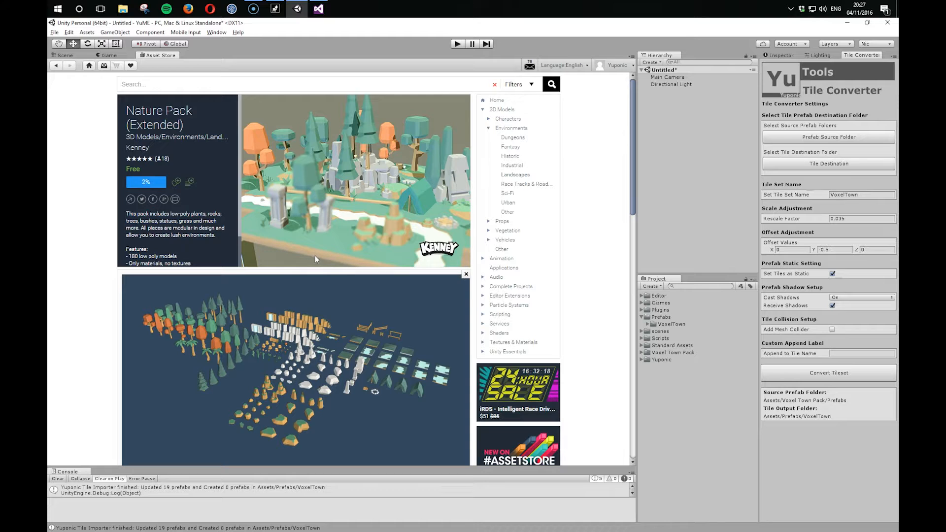
left_click(145, 181)
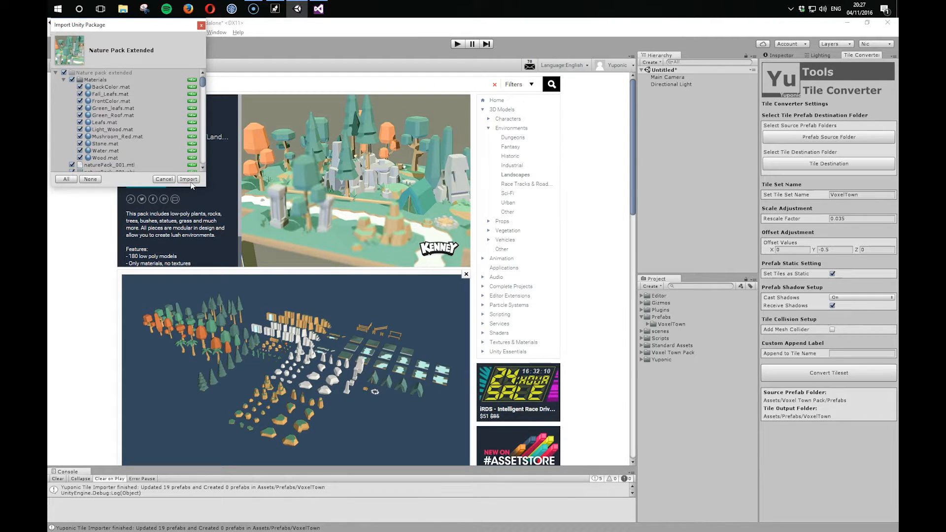
left_click(188, 179)
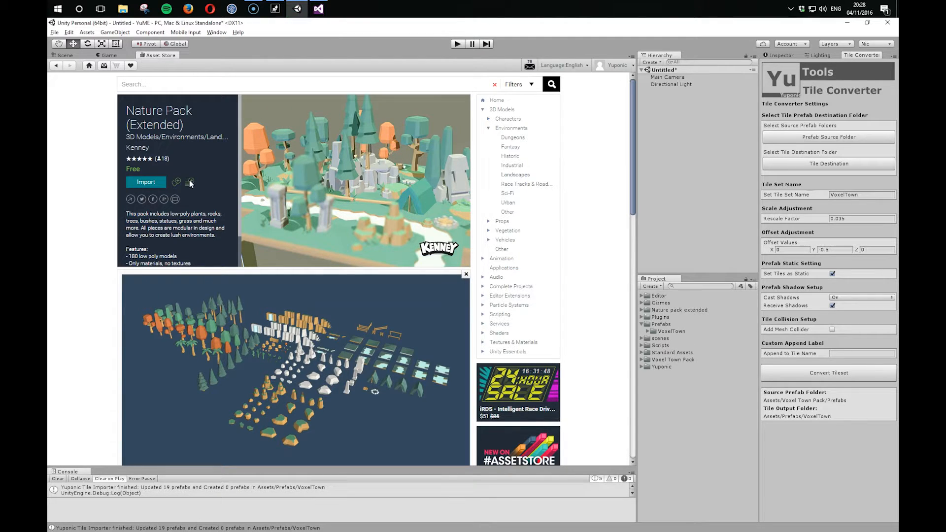
- Set the Tile Converter's Prefab Source Folder to Nature pack extended
left_click(59, 55)
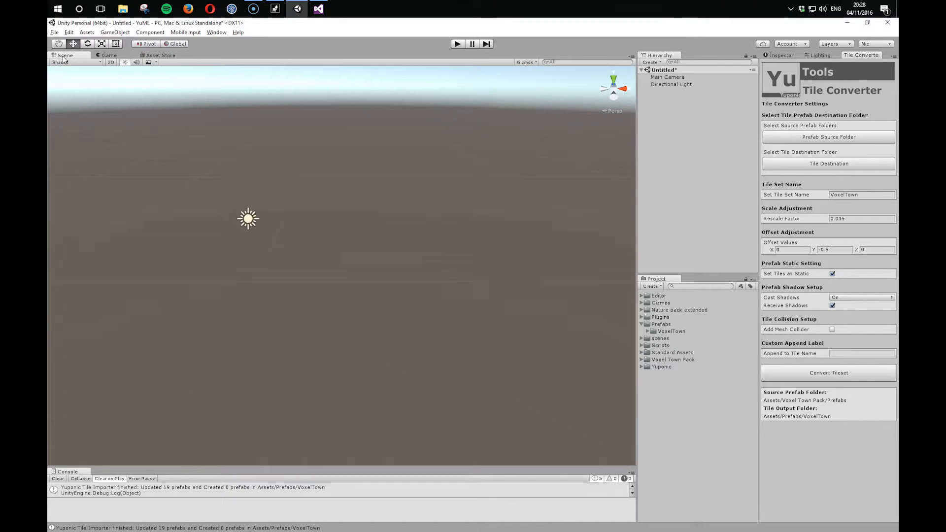
left_click(828, 136)
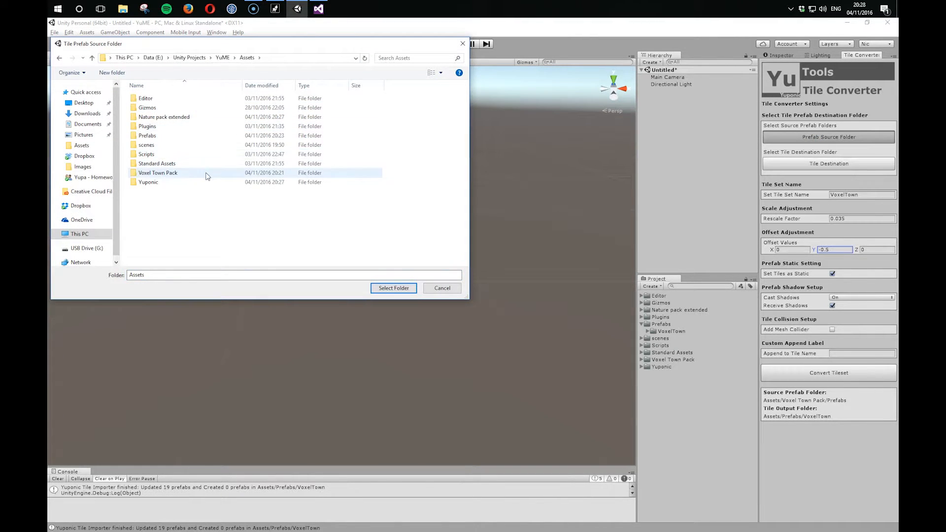
double_click(164, 117)
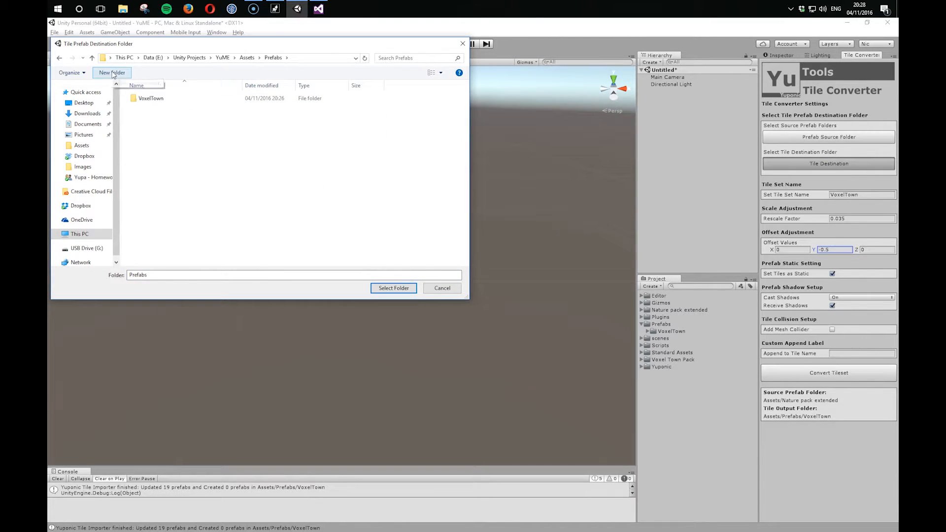
- Create a NaturePack folder under Prefabs and select it as the Tile Destination
left_click(111, 72)
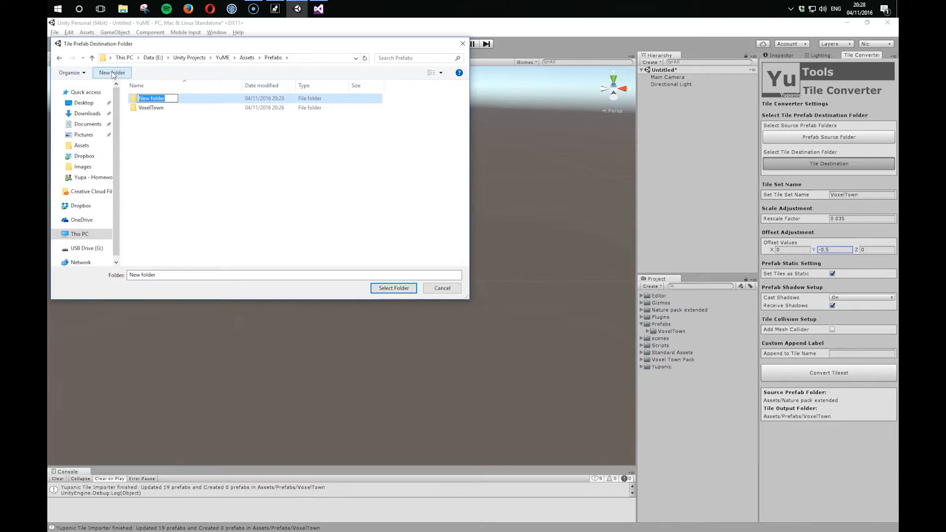
type("Nature")
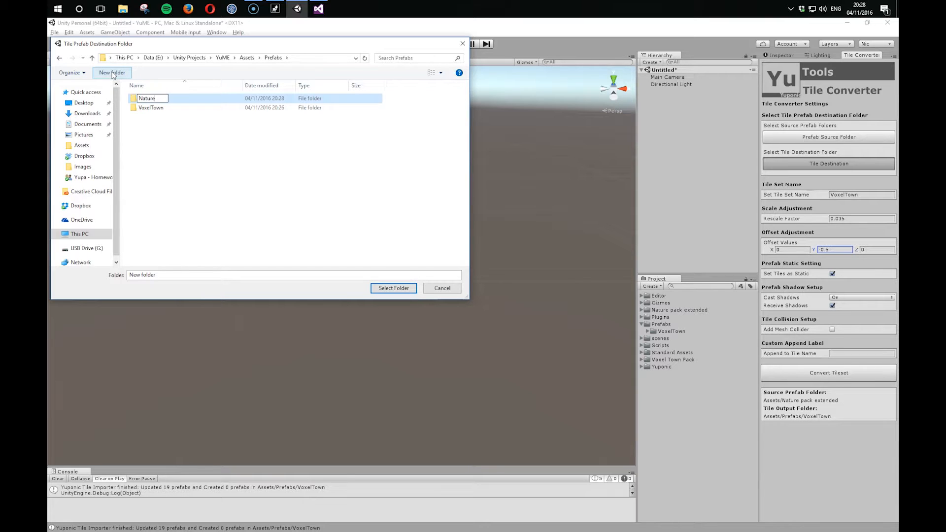
type("Pack")
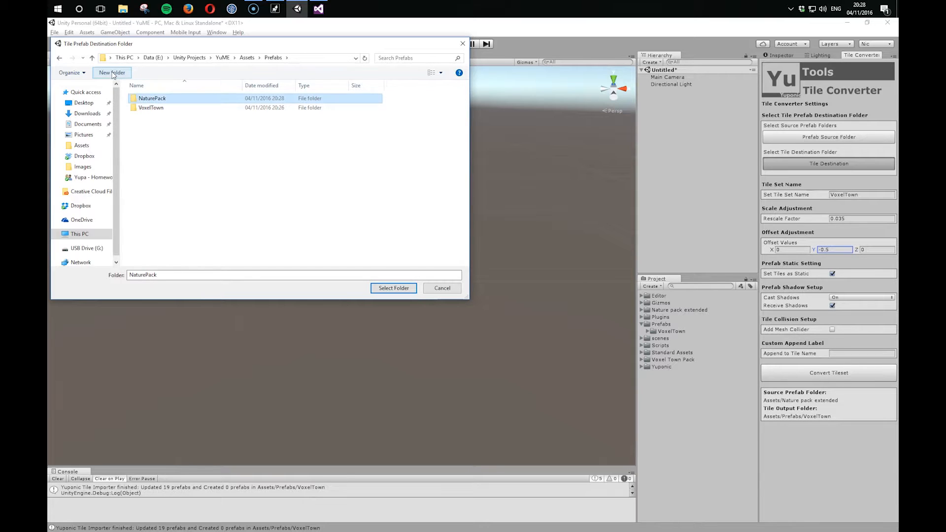
double_click(152, 98)
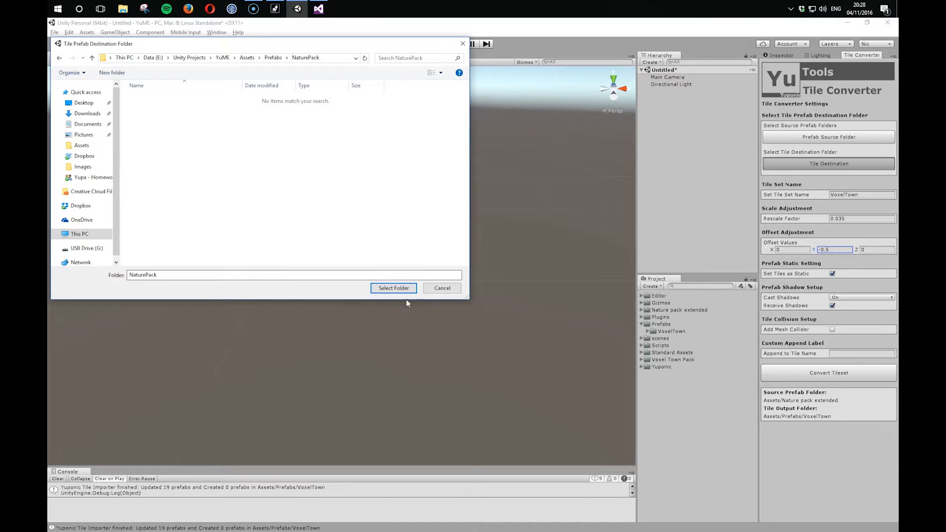
left_click(393, 288)
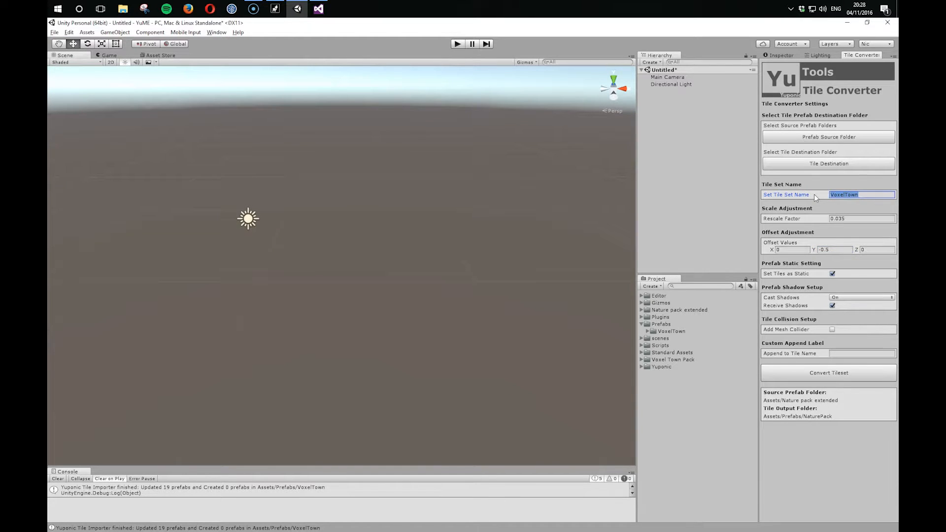
- Convert the prefabs into tile set 'NaturePack' at rescale factor 1, then open the YuME Map Editor
type("NaturePack")
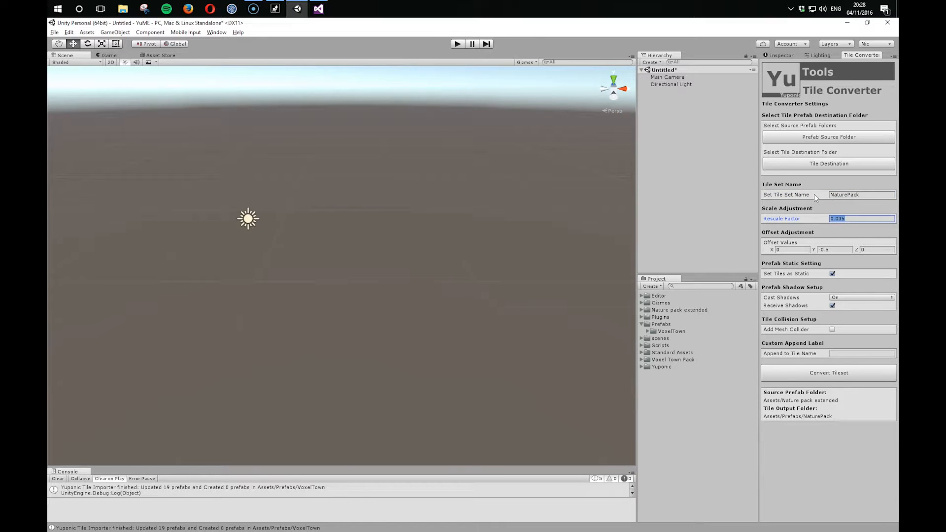
left_click(861, 218)
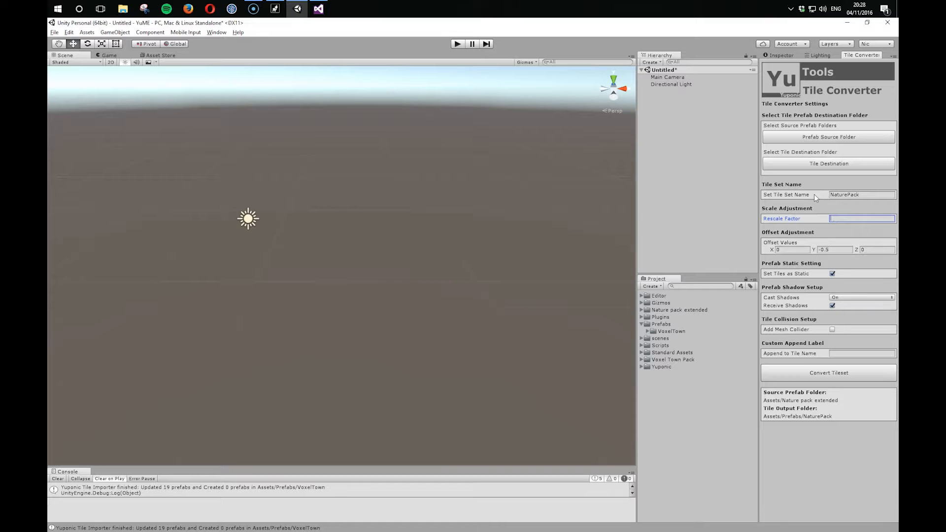
type("1")
left_click(834, 249)
type("0")
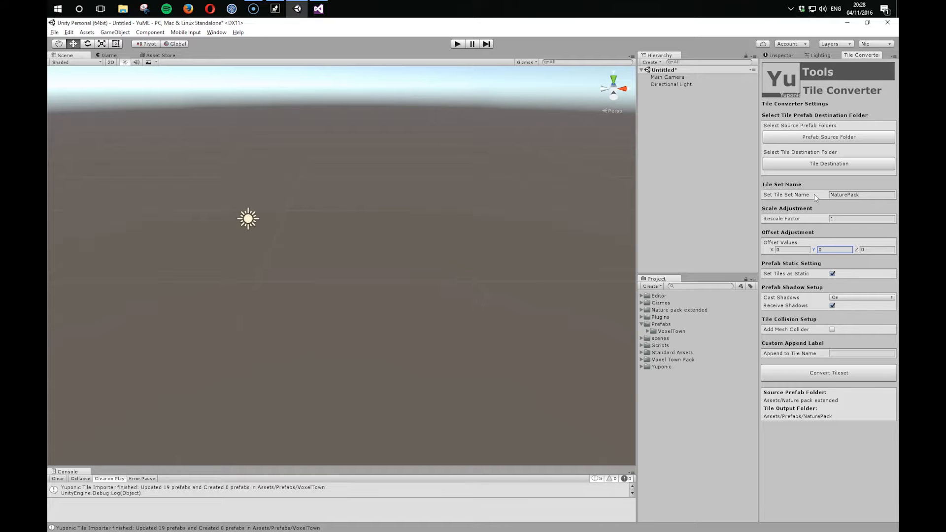
left_click(828, 373)
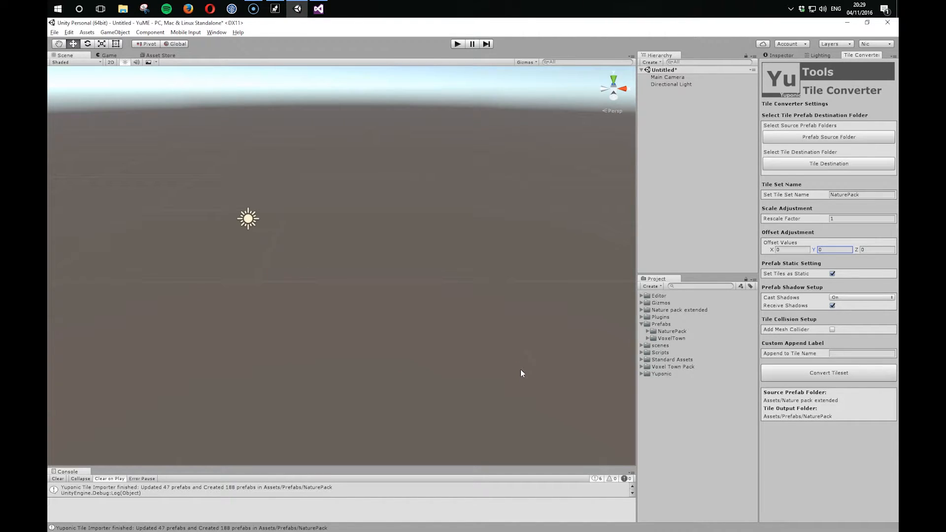
mouse_move(738, 40)
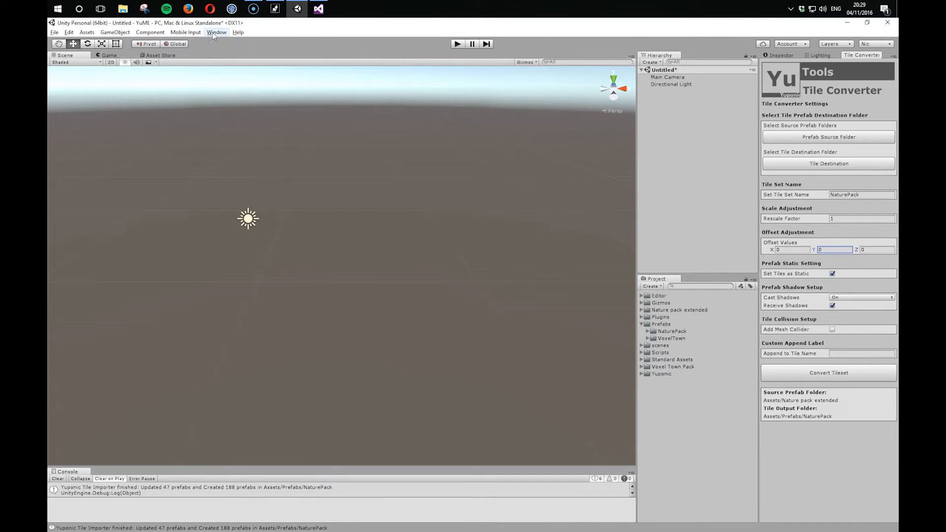
left_click(216, 32)
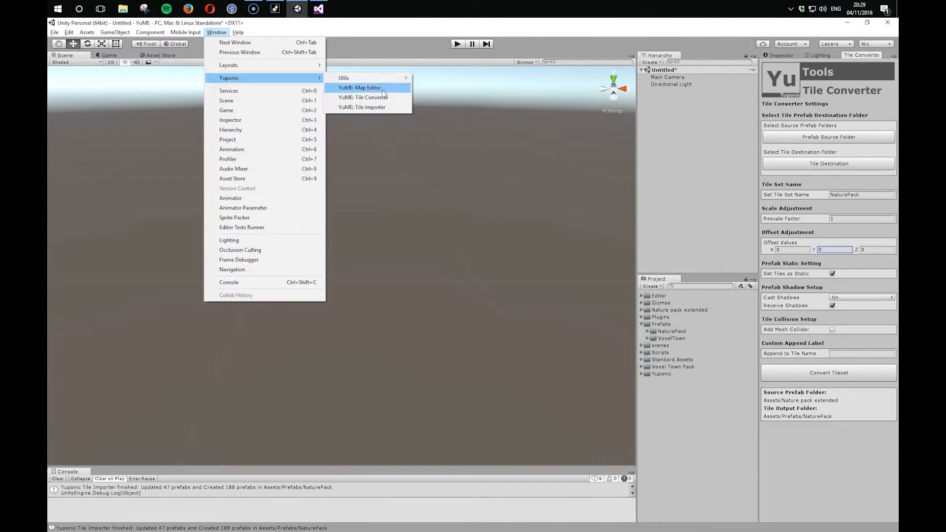
left_click(359, 88)
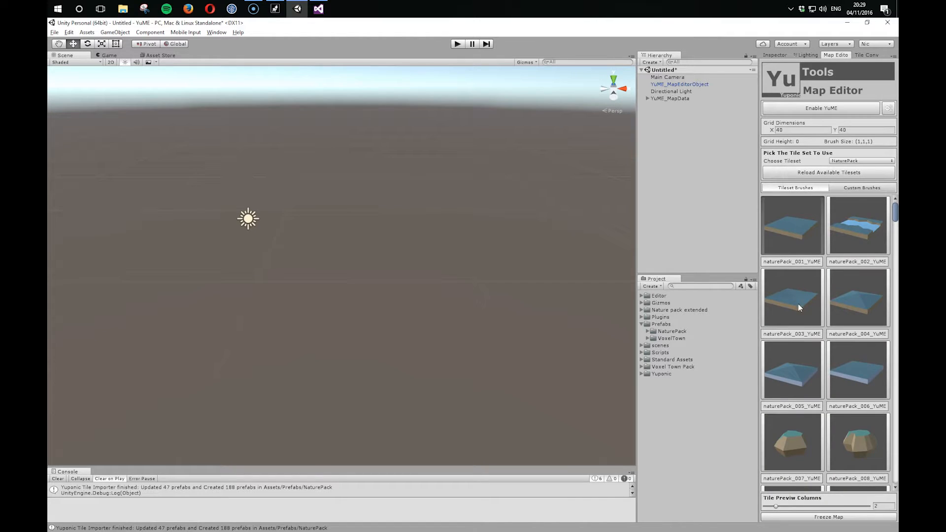
- Enable YuME in the Map Editor to paint NaturePack tiles in the scene
left_click(820, 108)
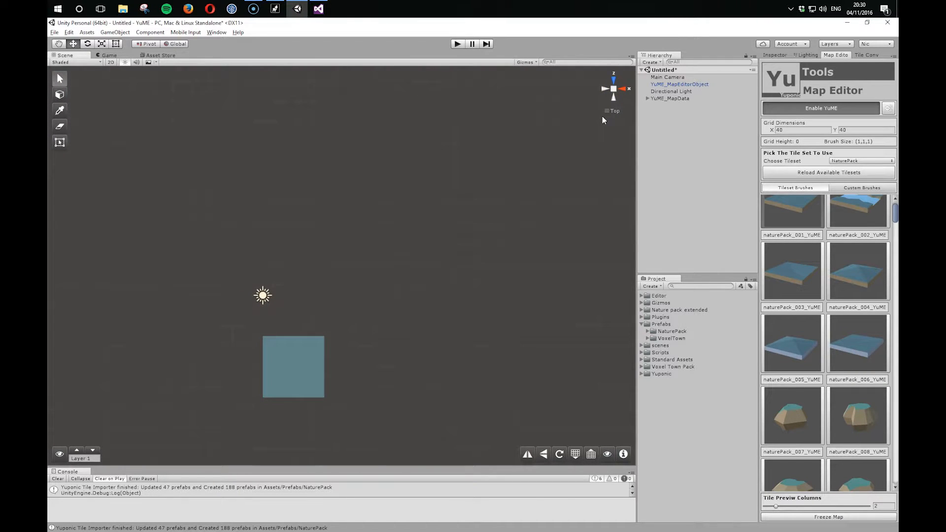
mouse_move(260, 359)
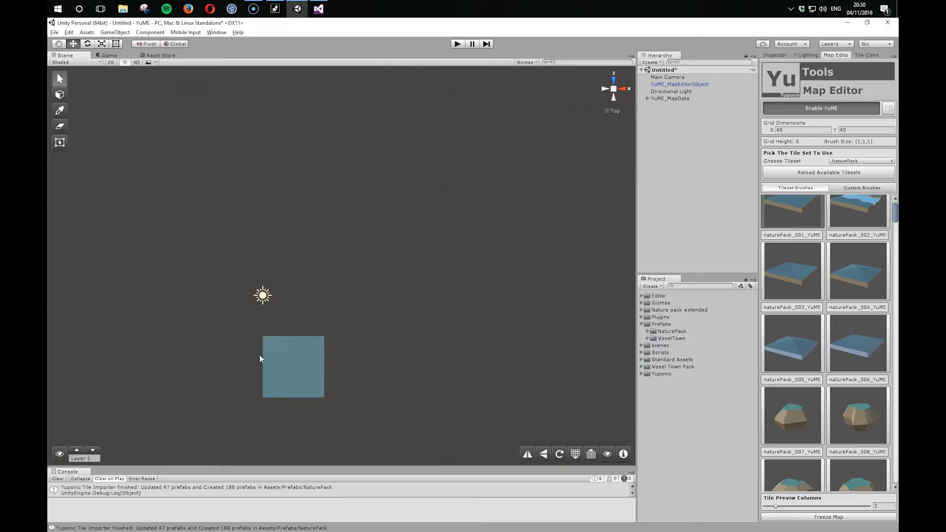
mouse_move(299, 406)
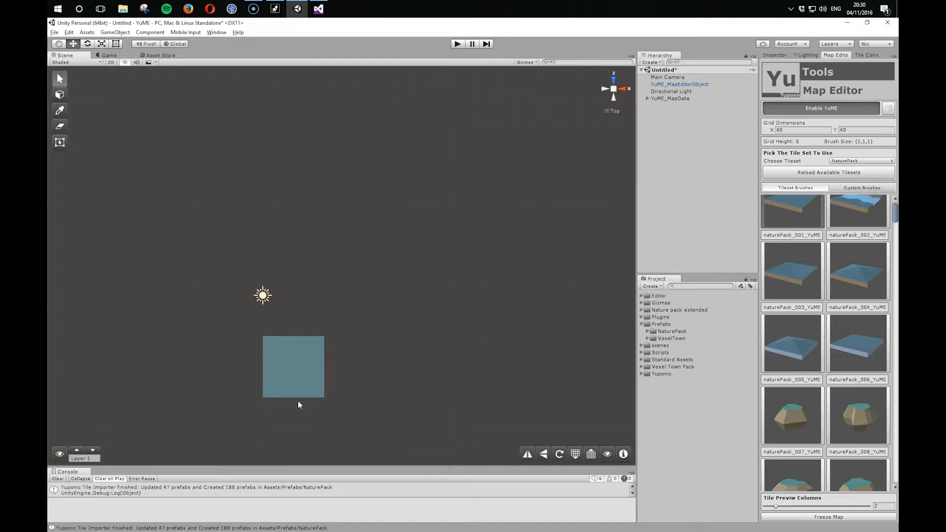
mouse_move(285, 357)
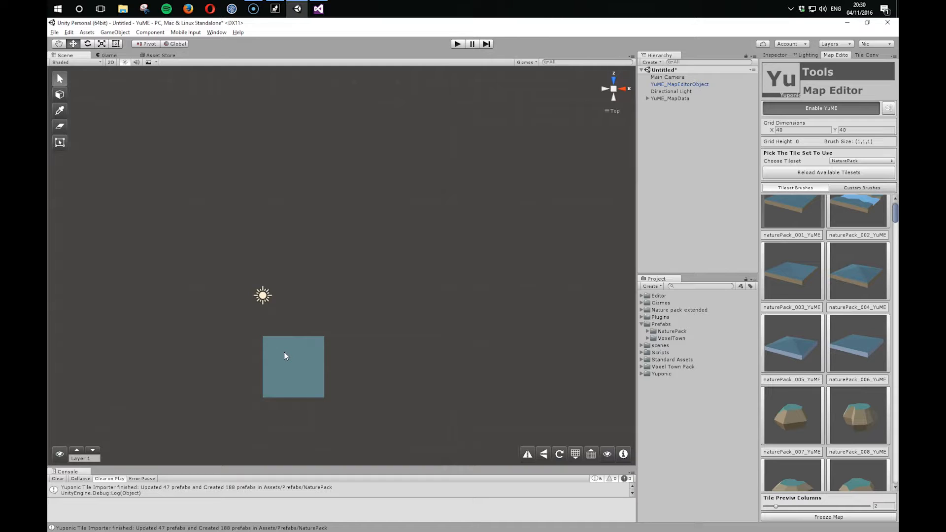
mouse_move(313, 349)
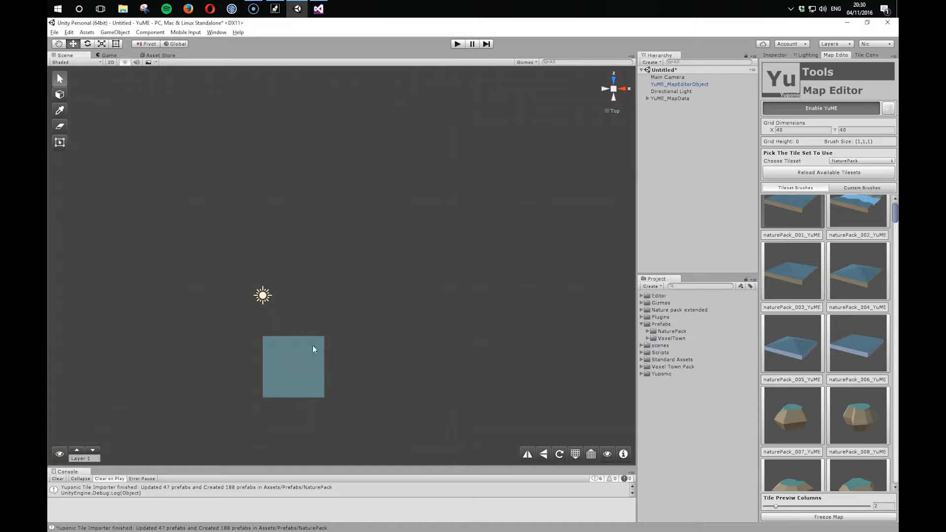
- Reconvert the NaturePack tiles with a Rescale Factor of 0.333333
left_click(867, 55)
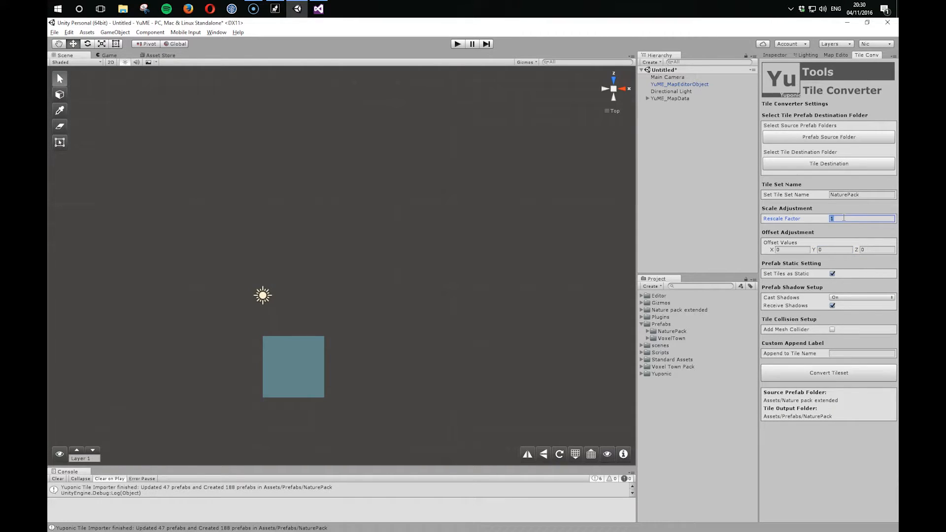
type("0")
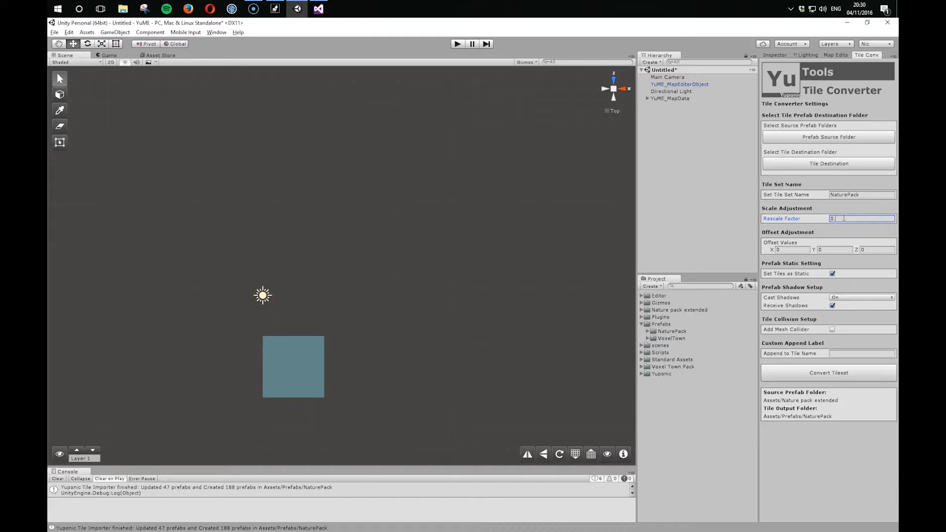
type("0.333333")
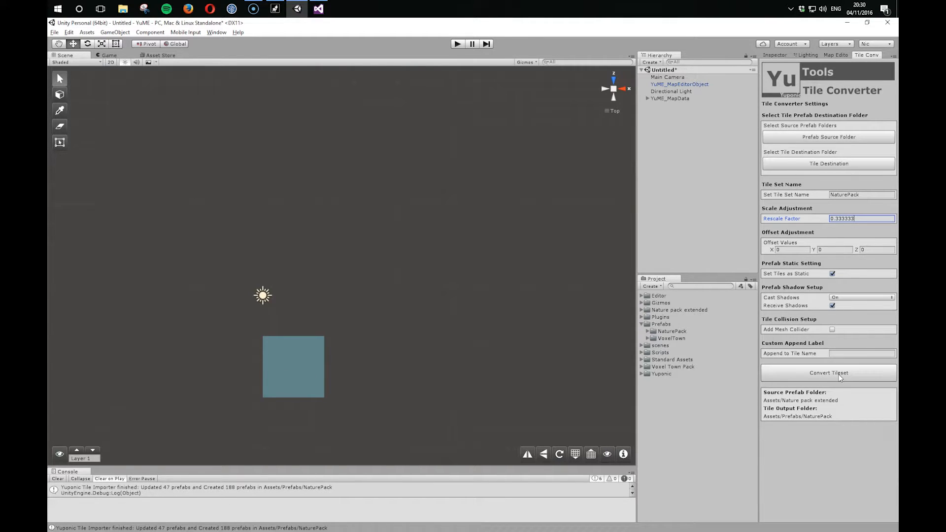
left_click(828, 373)
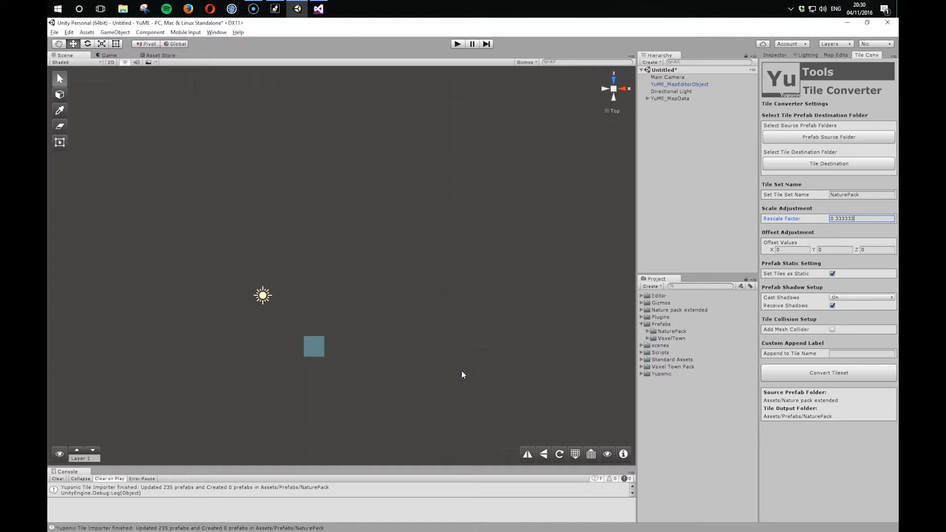
mouse_move(161, 177)
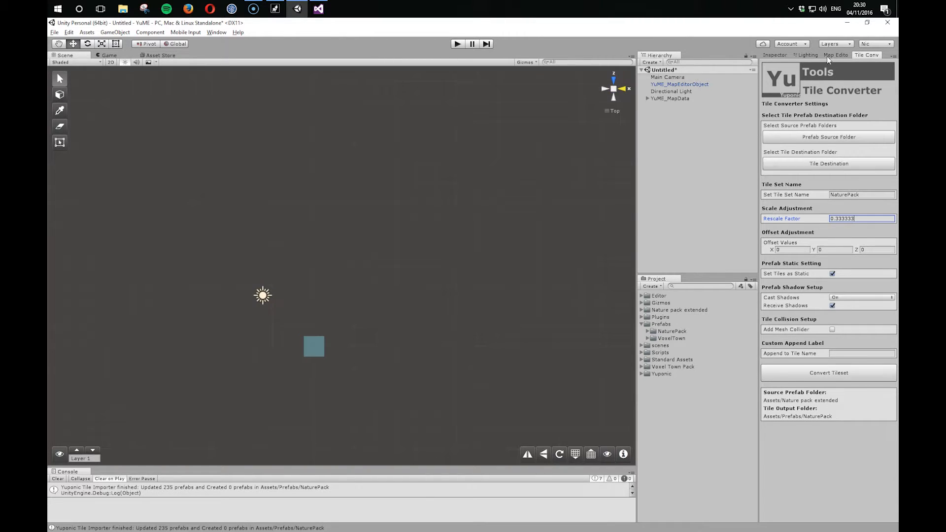
- Check the rescaled tile, then enter offsets X 0.5, Y -0.5, Z 0.5 in the converter
left_click(835, 54)
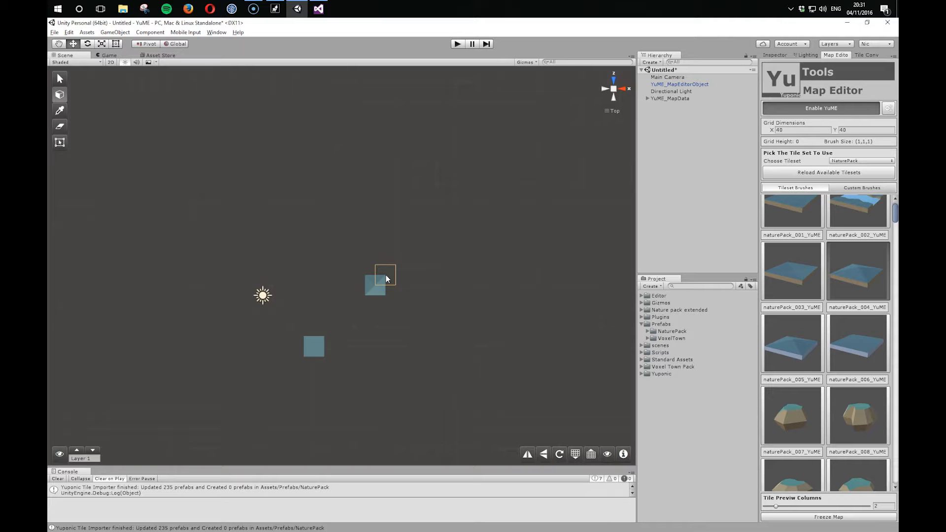
left_click(867, 55)
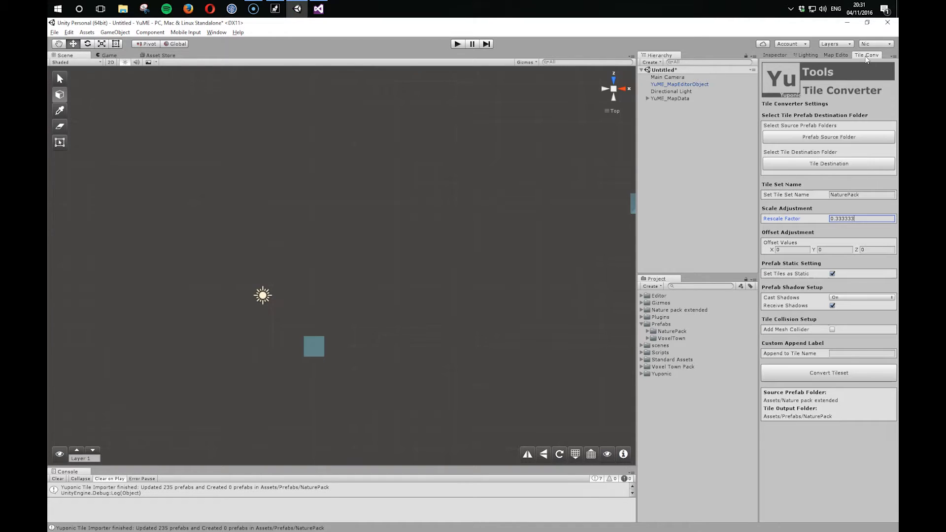
left_click(790, 249)
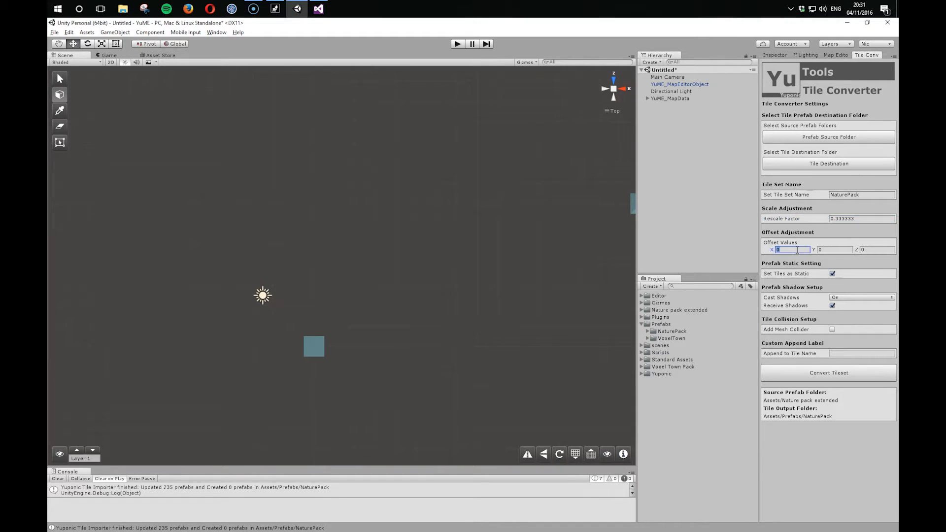
type("0.5")
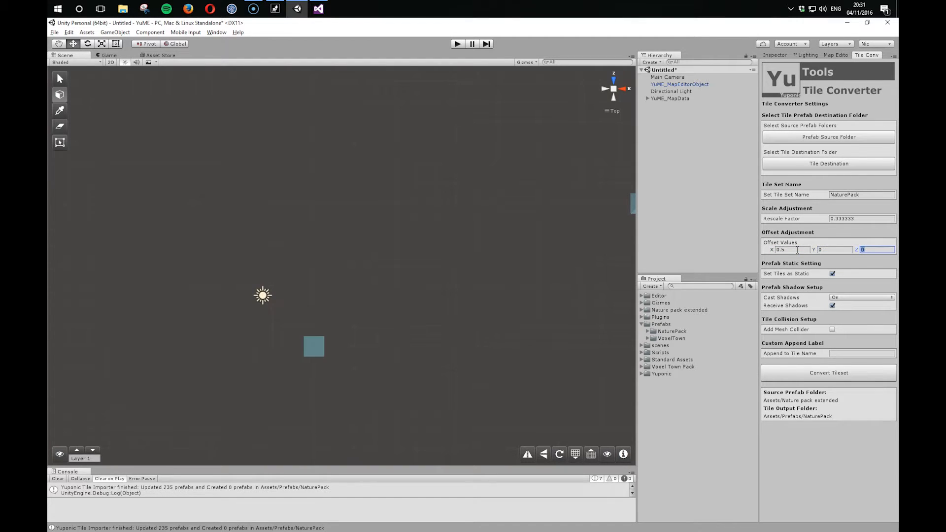
type("0.5")
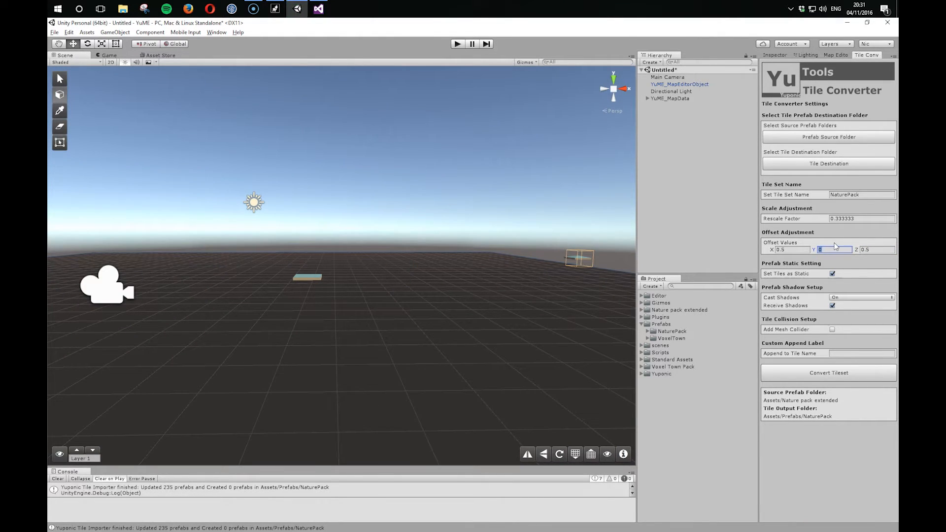
type("-0.5")
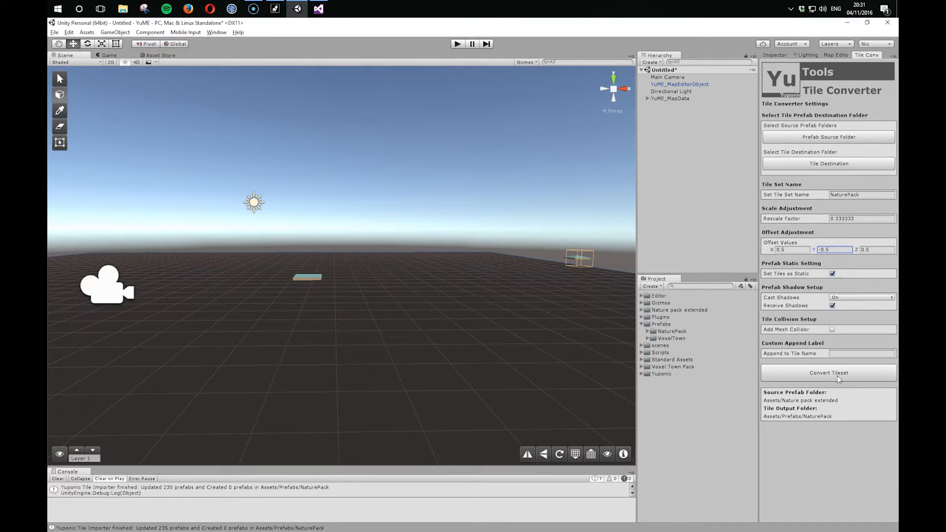
- Start rebuilding the NaturePack tile set with the new scale and offsets
left_click(829, 373)
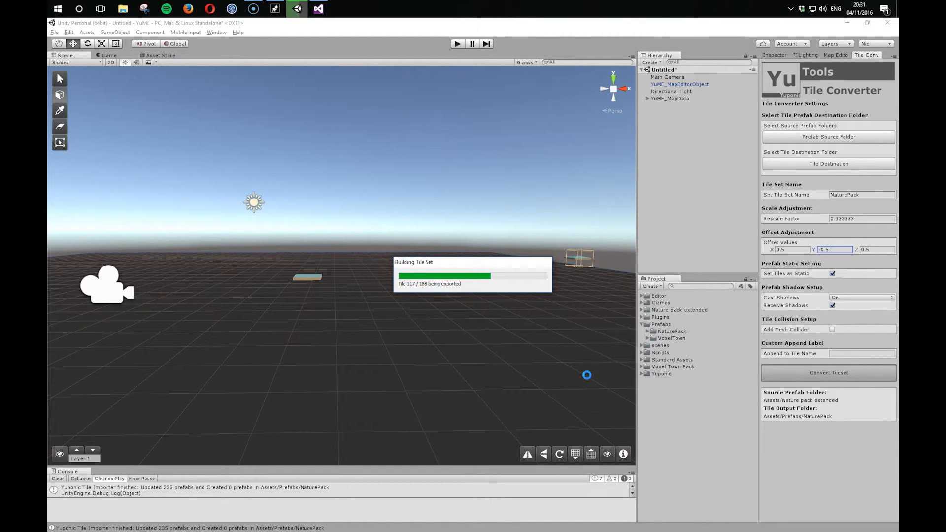
mouse_move(588, 379)
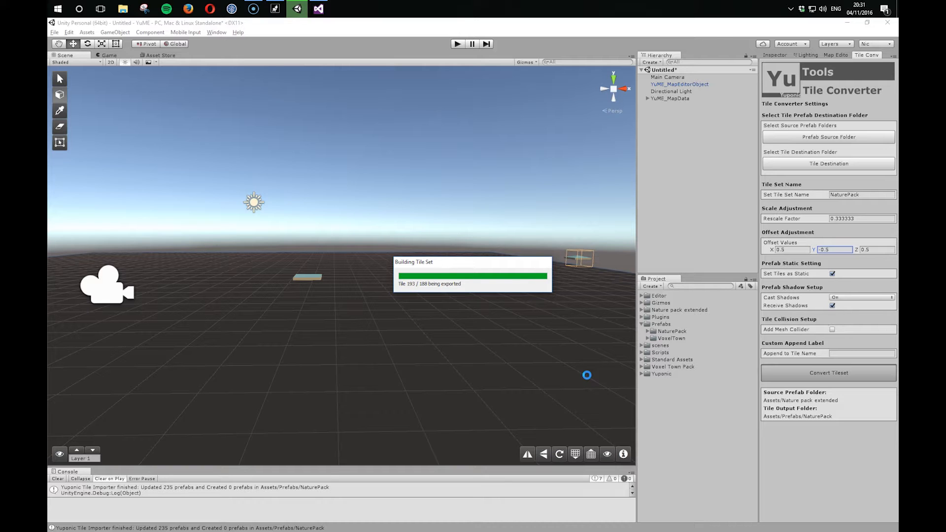
mouse_move(588, 379)
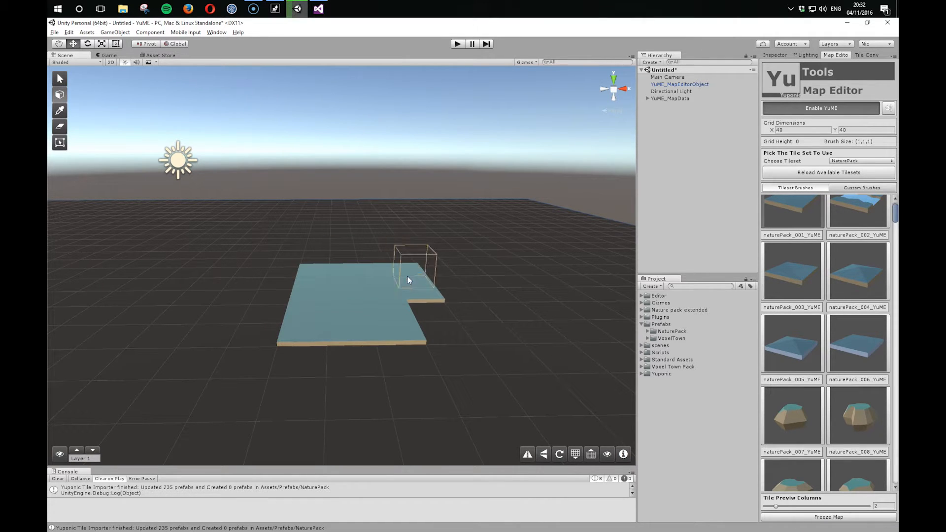
- Drag-paint NaturePack ground tiles across the grid to form the riverside patch
left_click_drag(407, 280, 403, 336)
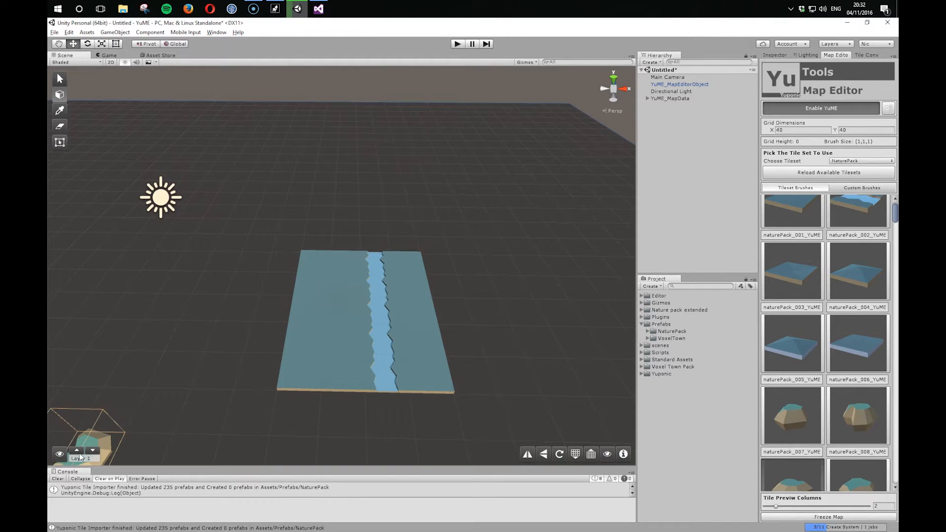
- Raise painting to the next layer and place a rock on the grass patch
left_click(343, 309)
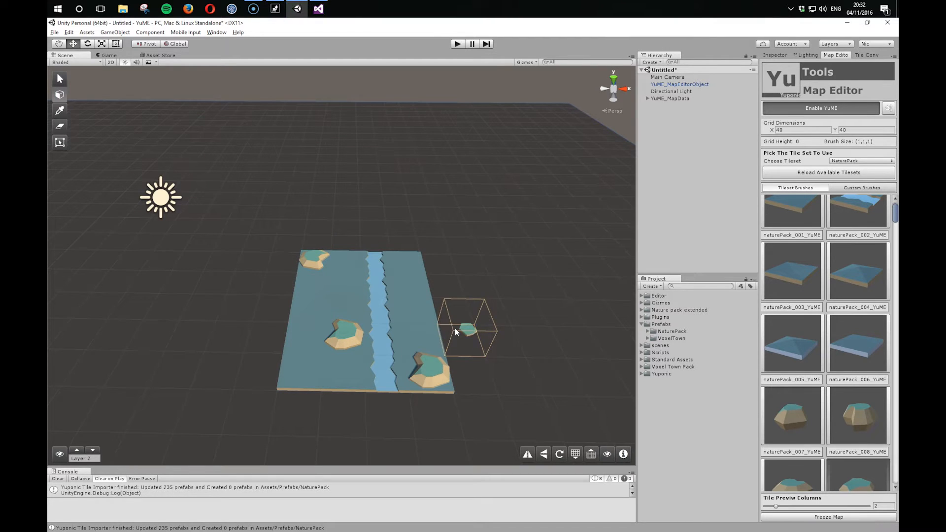
left_click(468, 331)
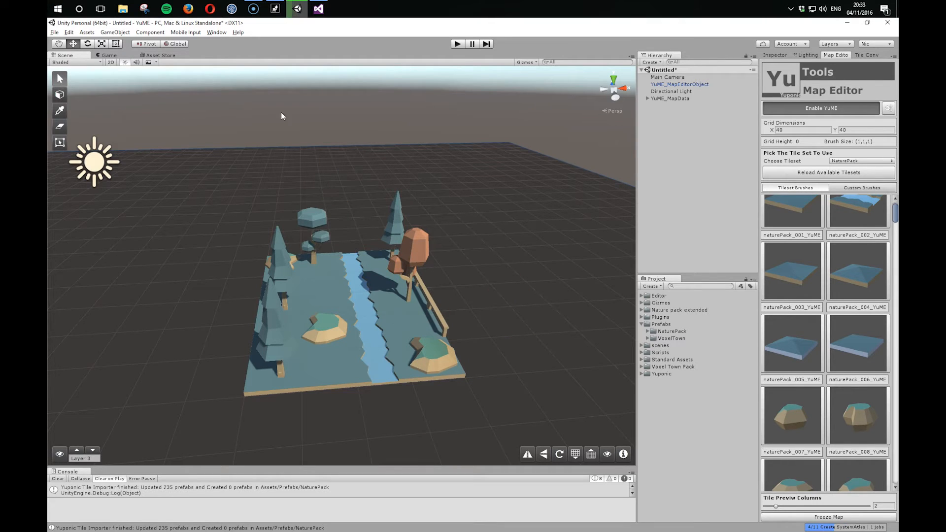
- Set the layer1 grass tile's mesh Position X to -0.16 and apply it to the prefab
left_click(648, 98)
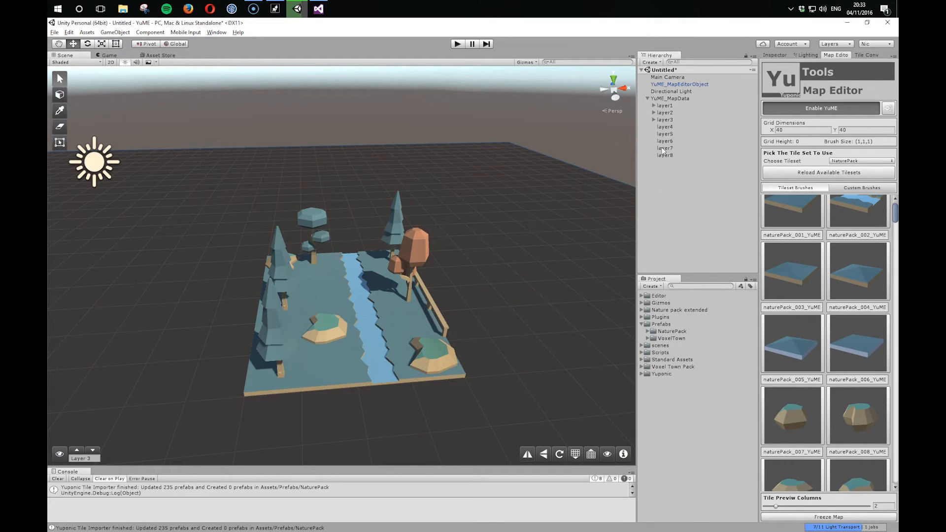
left_click(654, 105)
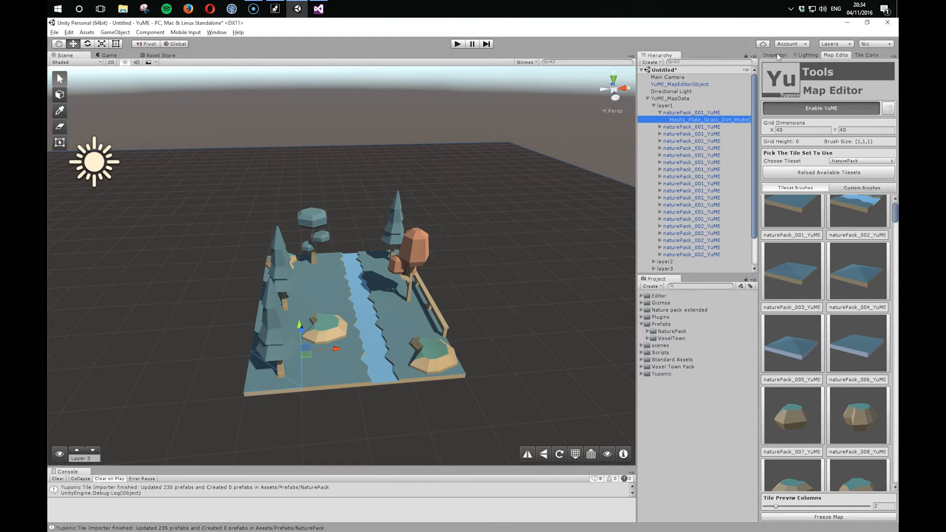
left_click(775, 54)
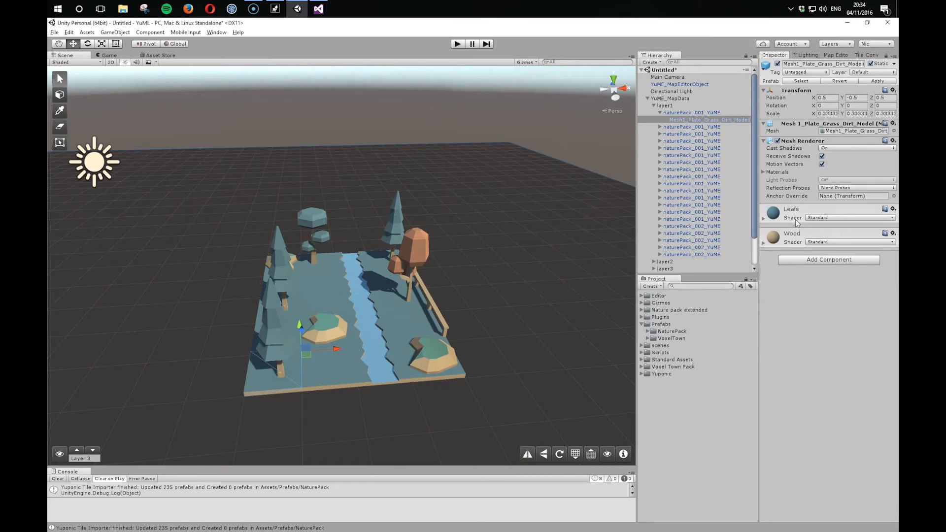
left_click(691, 113)
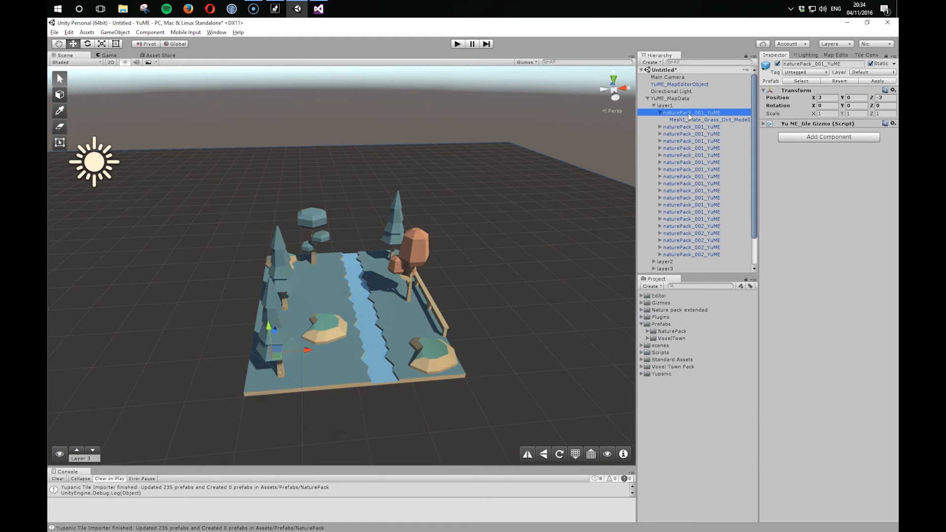
mouse_move(695, 120)
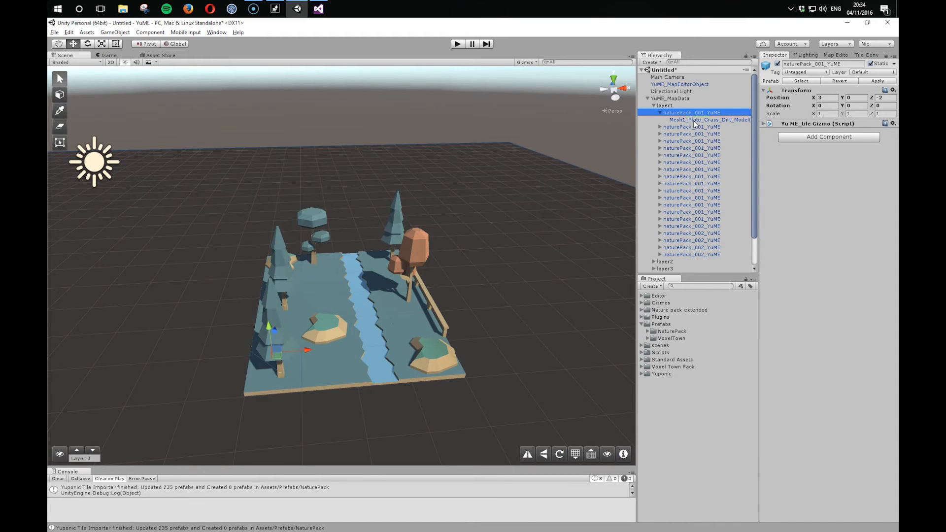
left_click(710, 120)
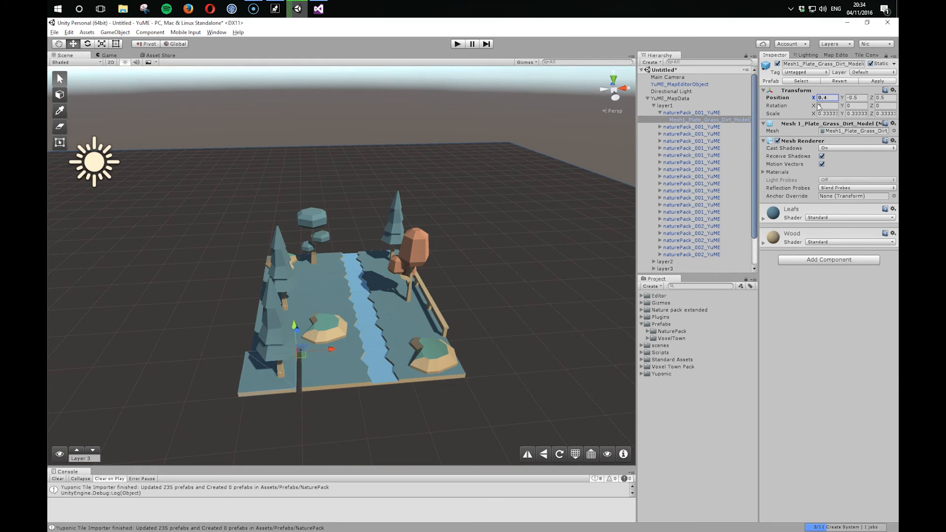
type("-0.16")
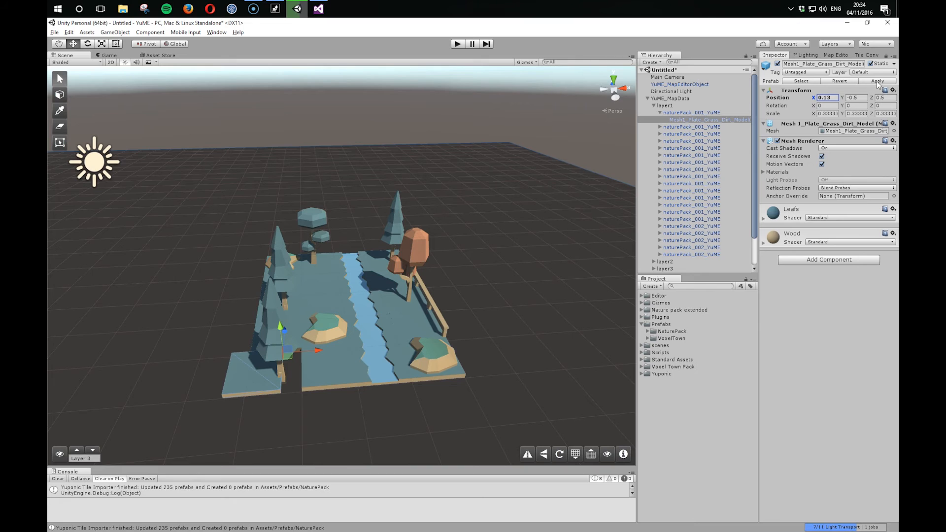
left_click(835, 54)
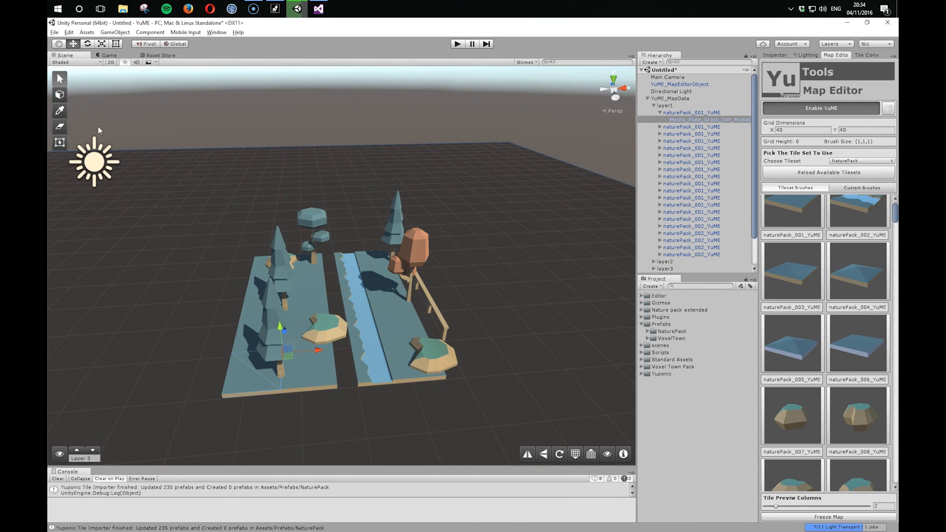
- Paint long grass tile strips onto the grid on the left and right of the riverside map
left_click(266, 386)
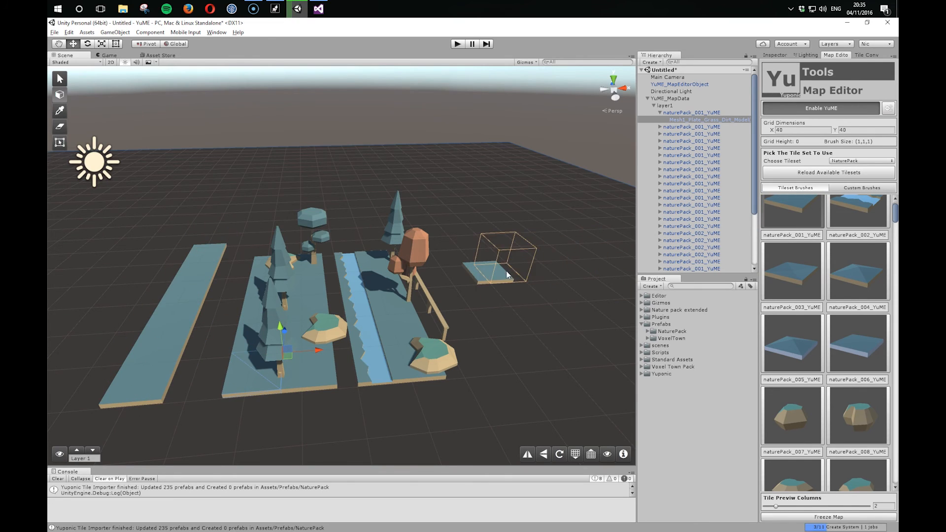
left_click(506, 272)
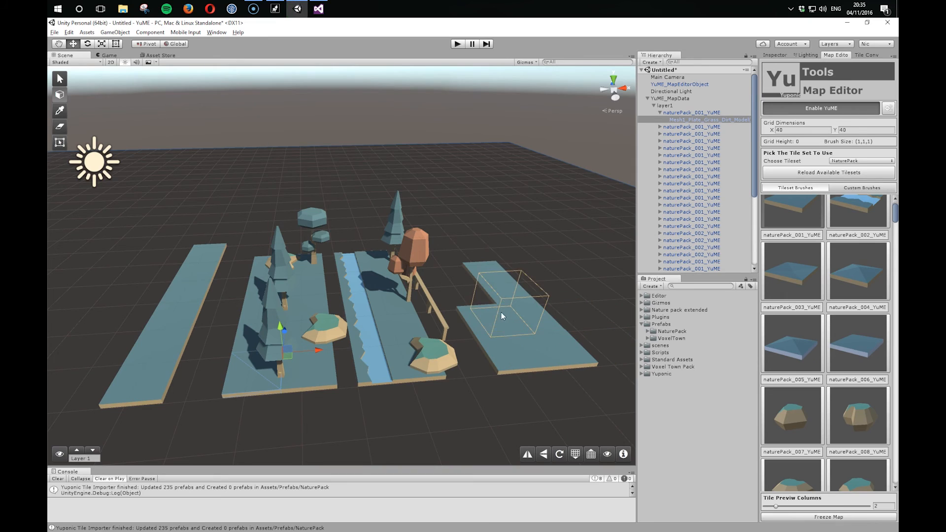